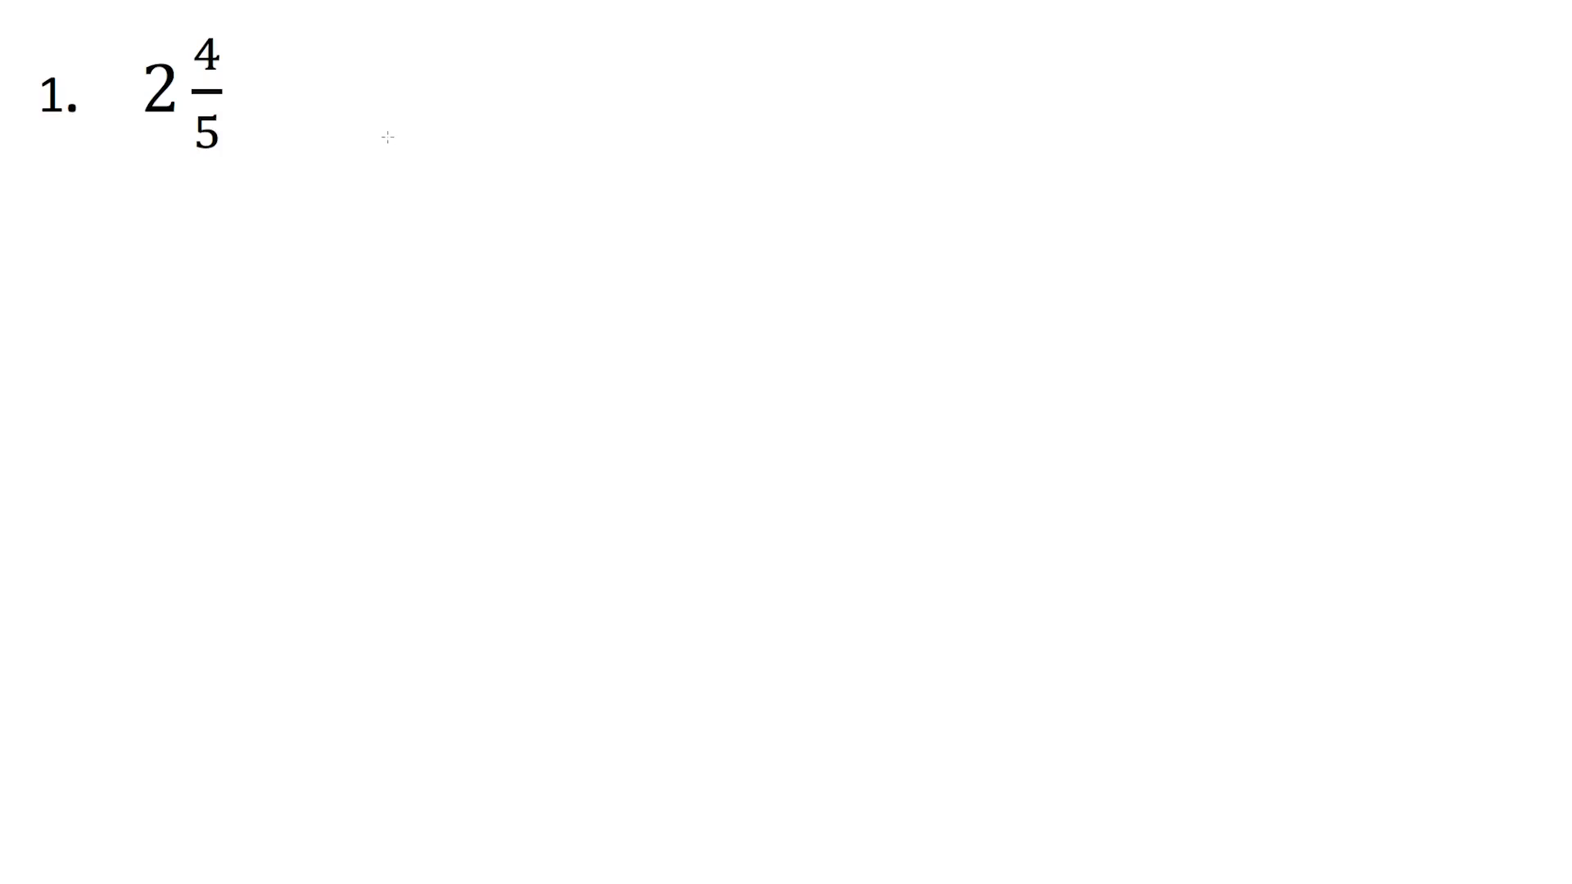
mouse_move(391, 154)
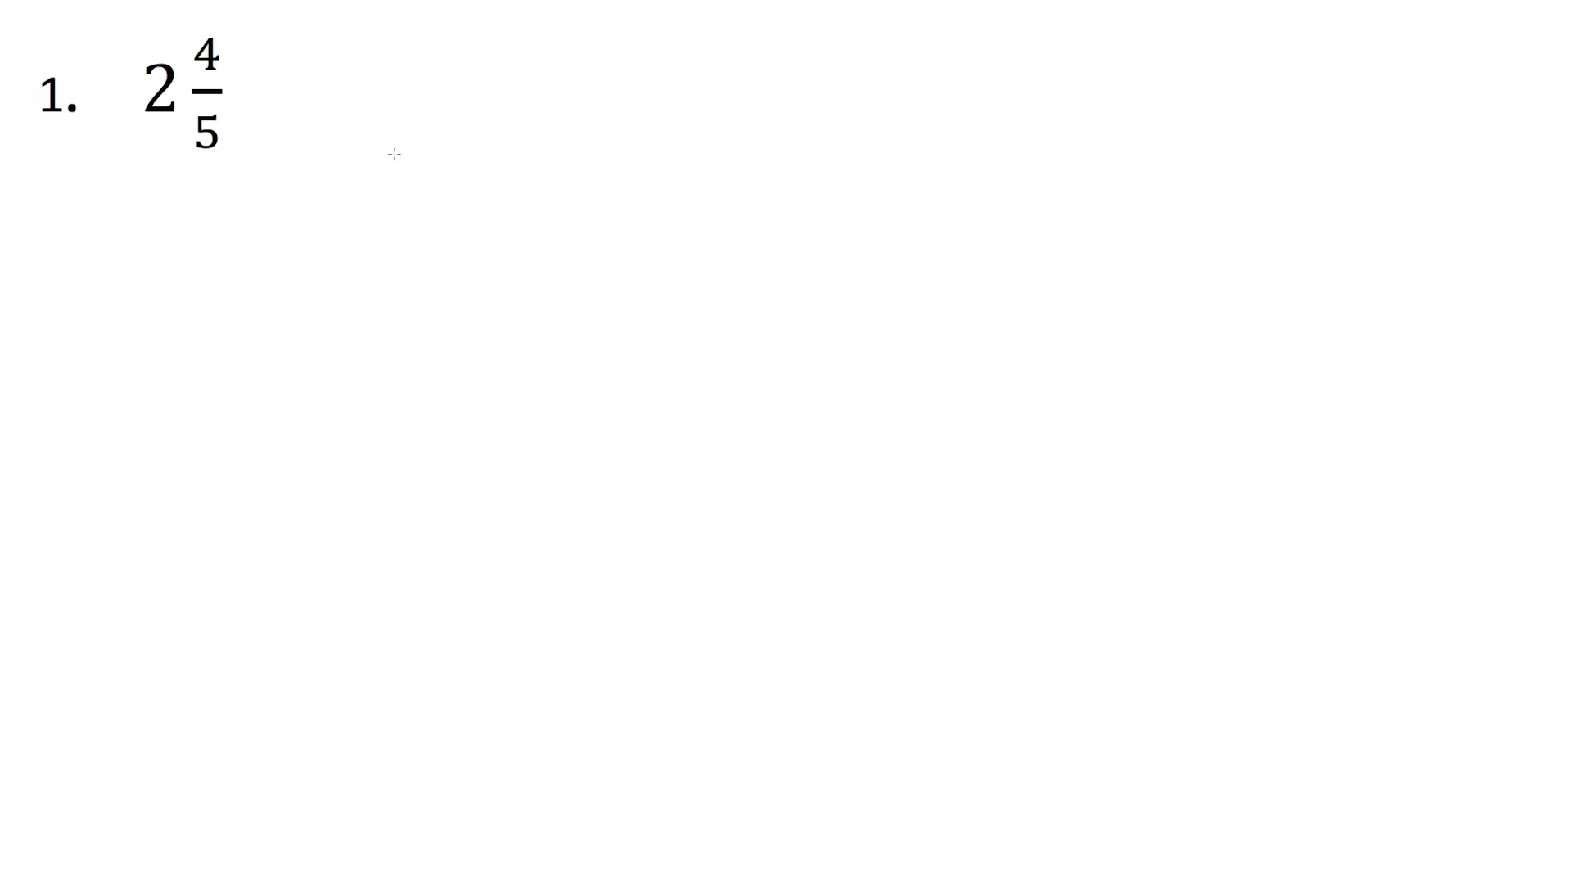
mouse_move(397, 160)
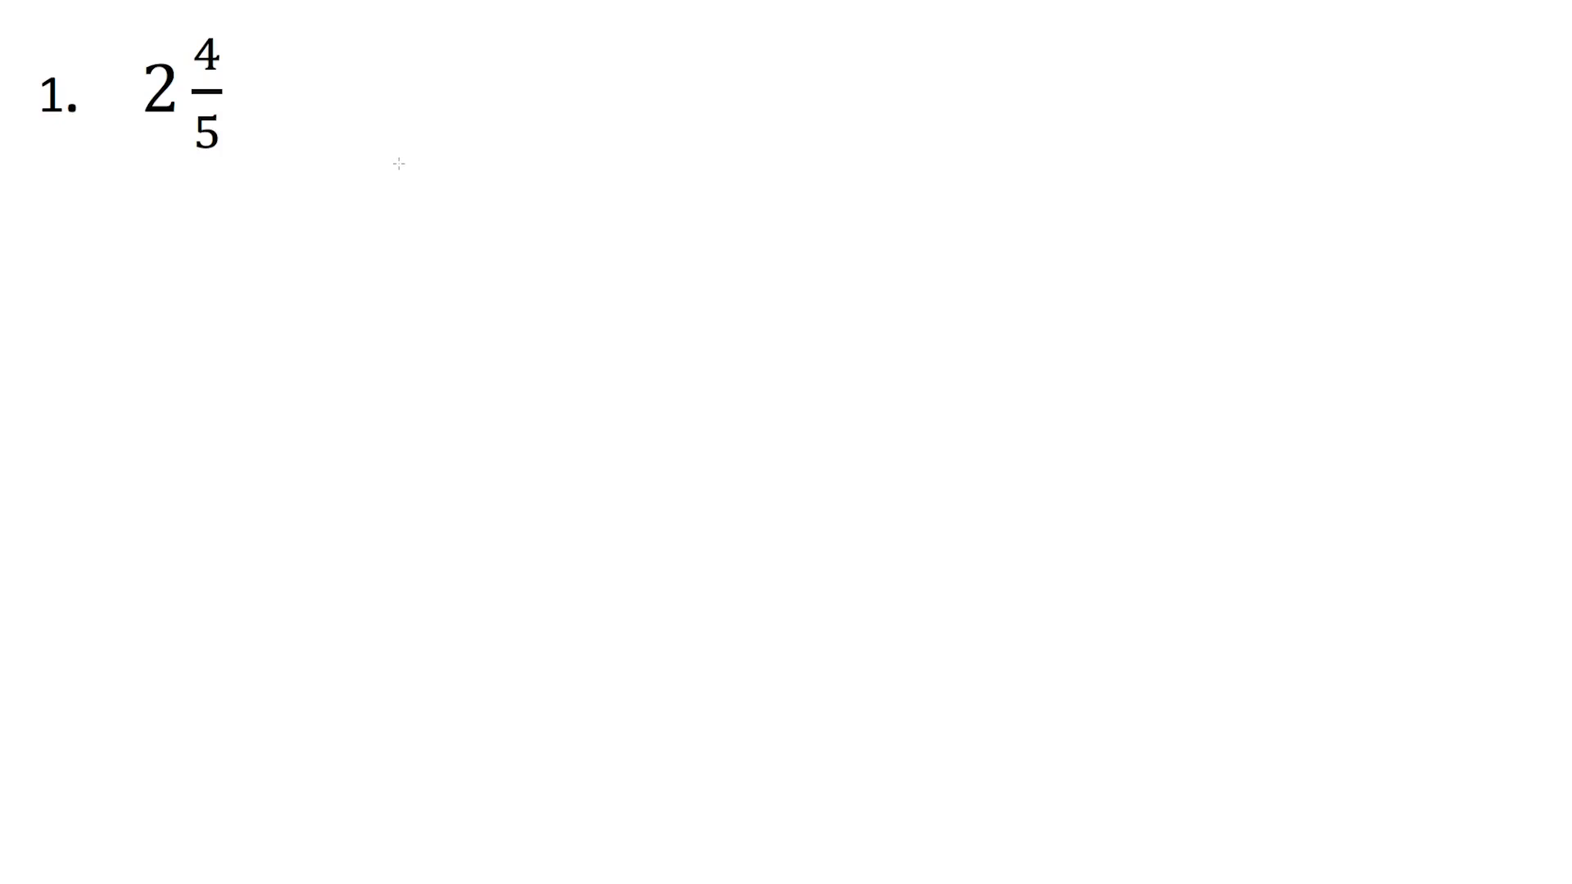
mouse_move(156, 47)
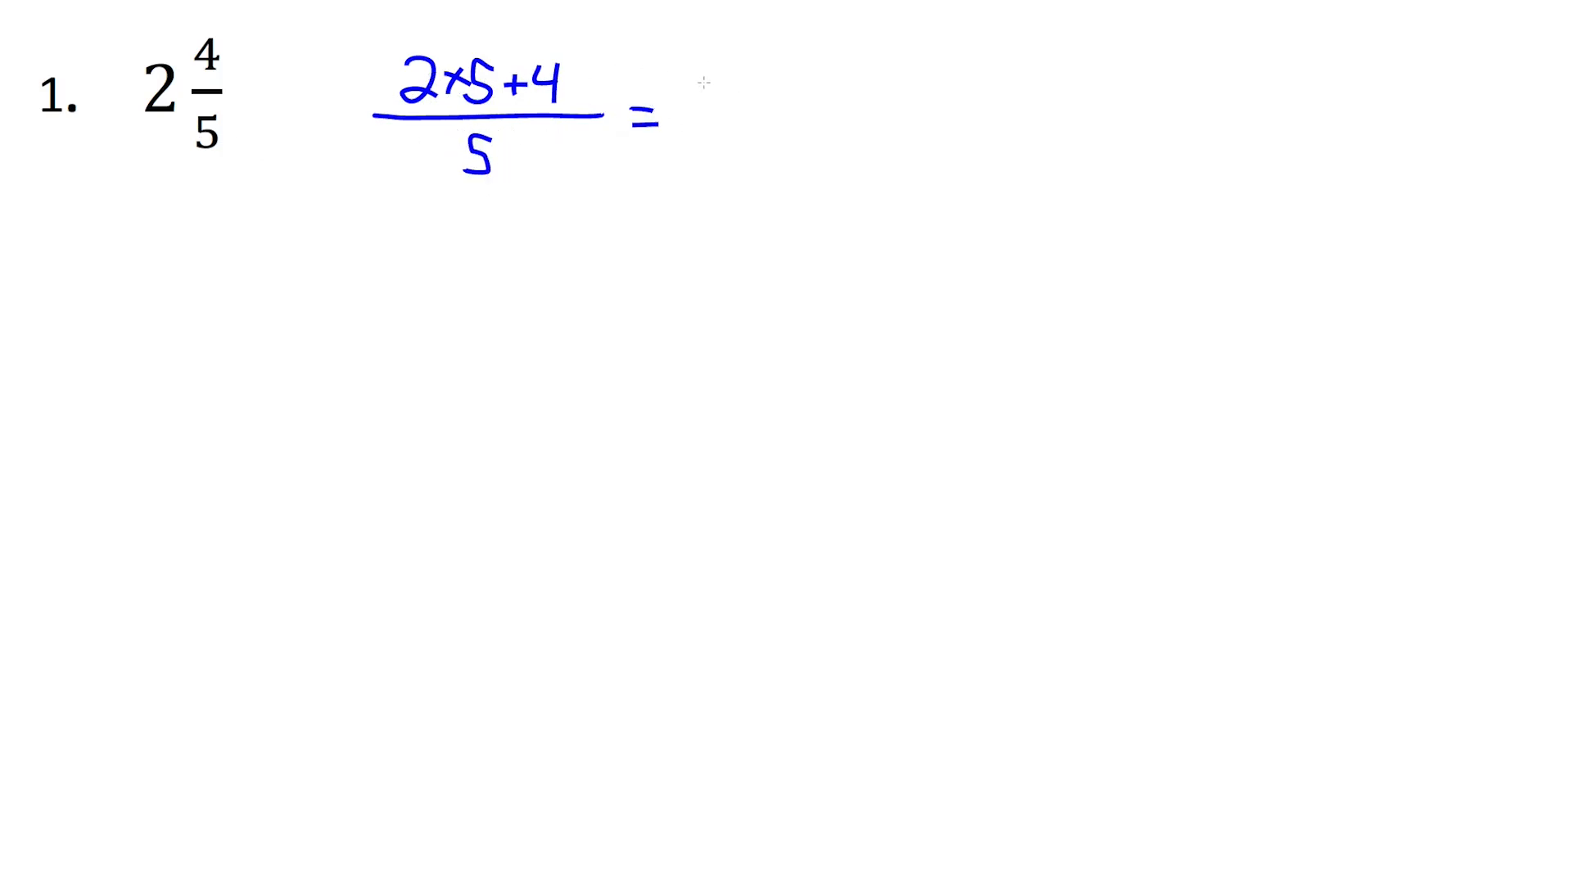
Handwrite 10+4 over 5 and simplify to 14 over 5 beside problem 1
type("10+4")
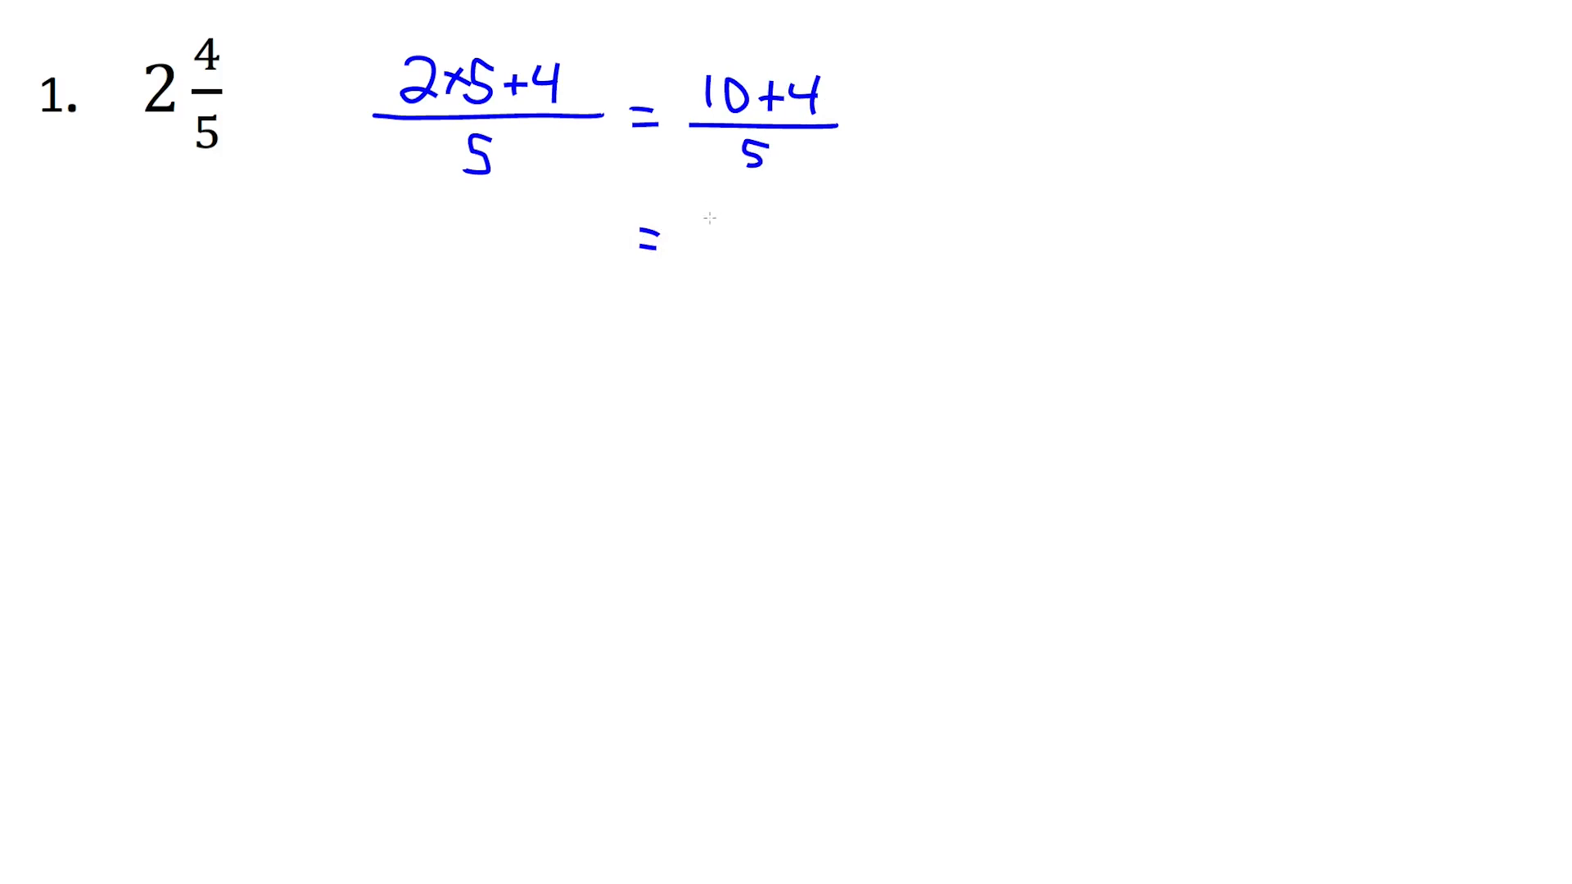
type("14")
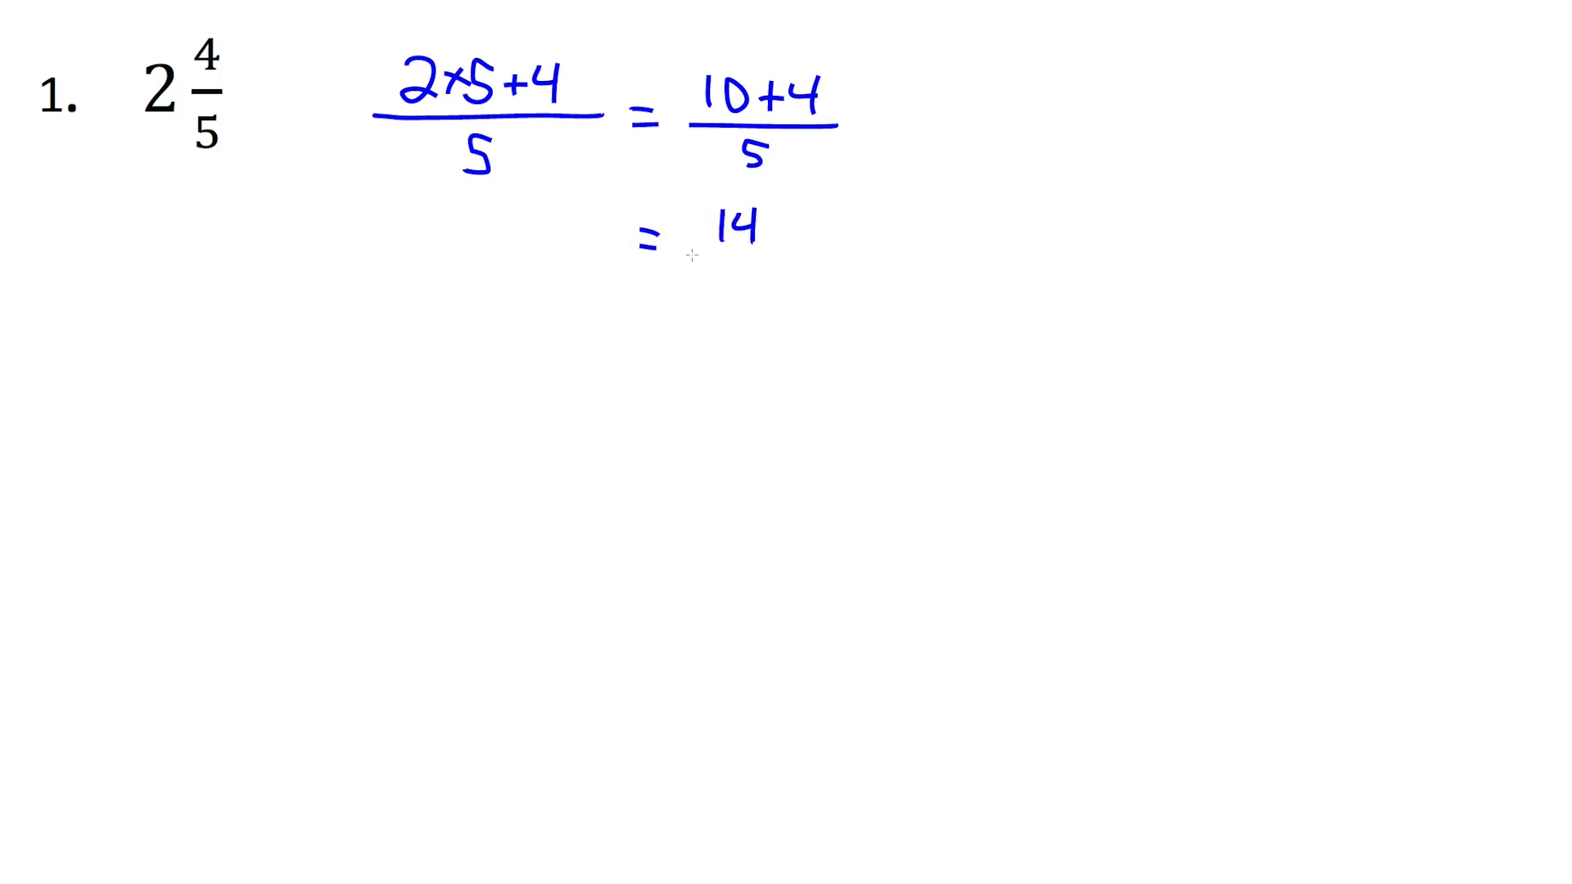
left_click_drag(686, 216, 672, 321)
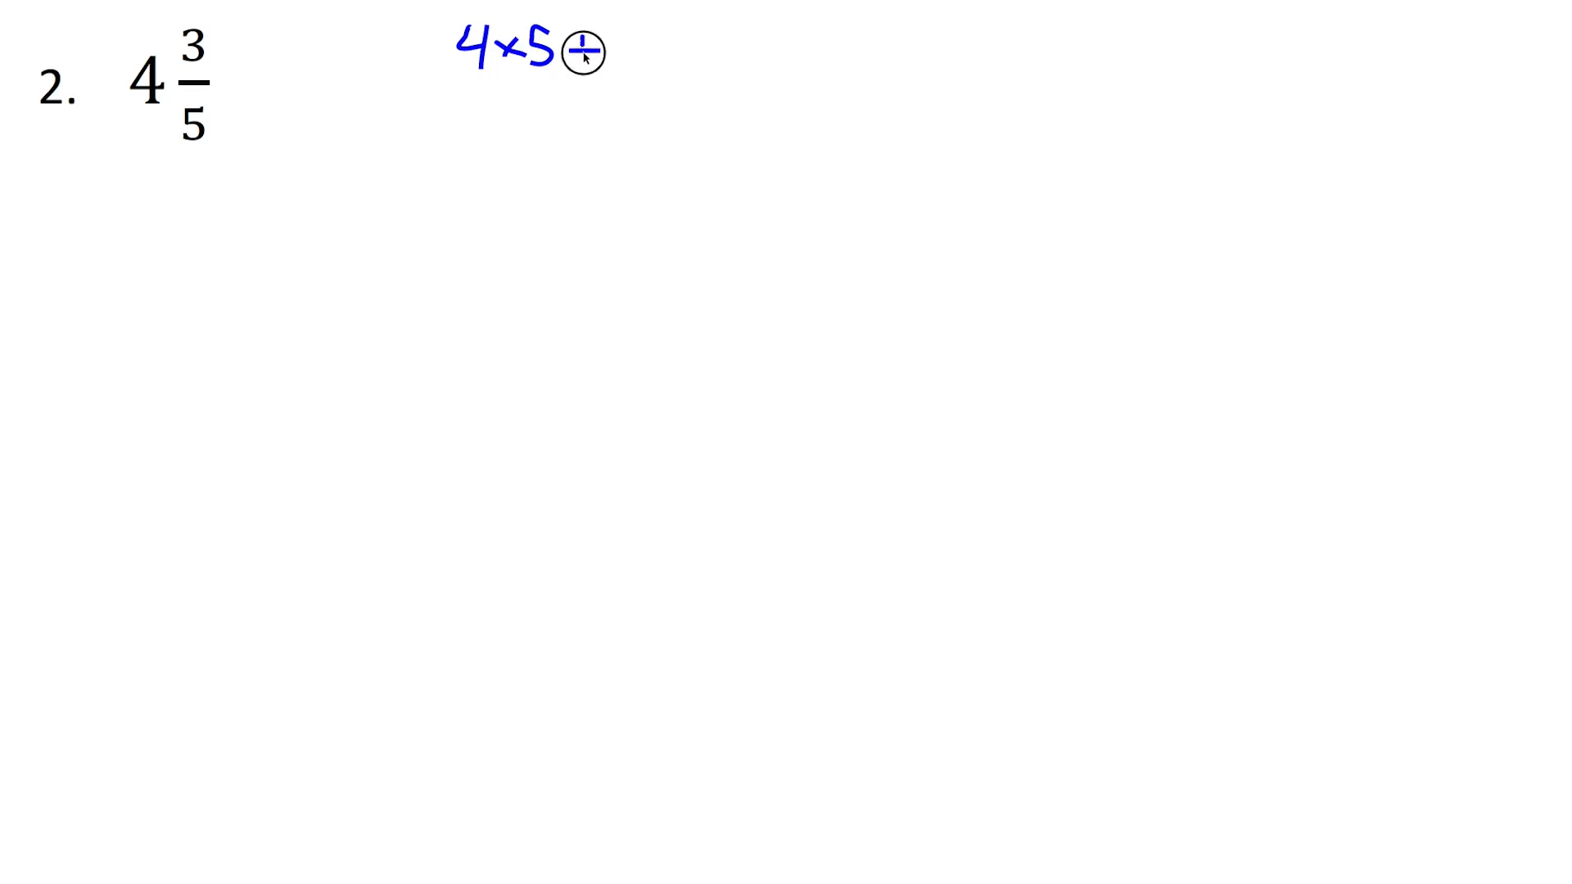
Handwrite 4×5+3 over 5 = 23 over 5 beside problem 2
left_click_drag(591, 56, 632, 56)
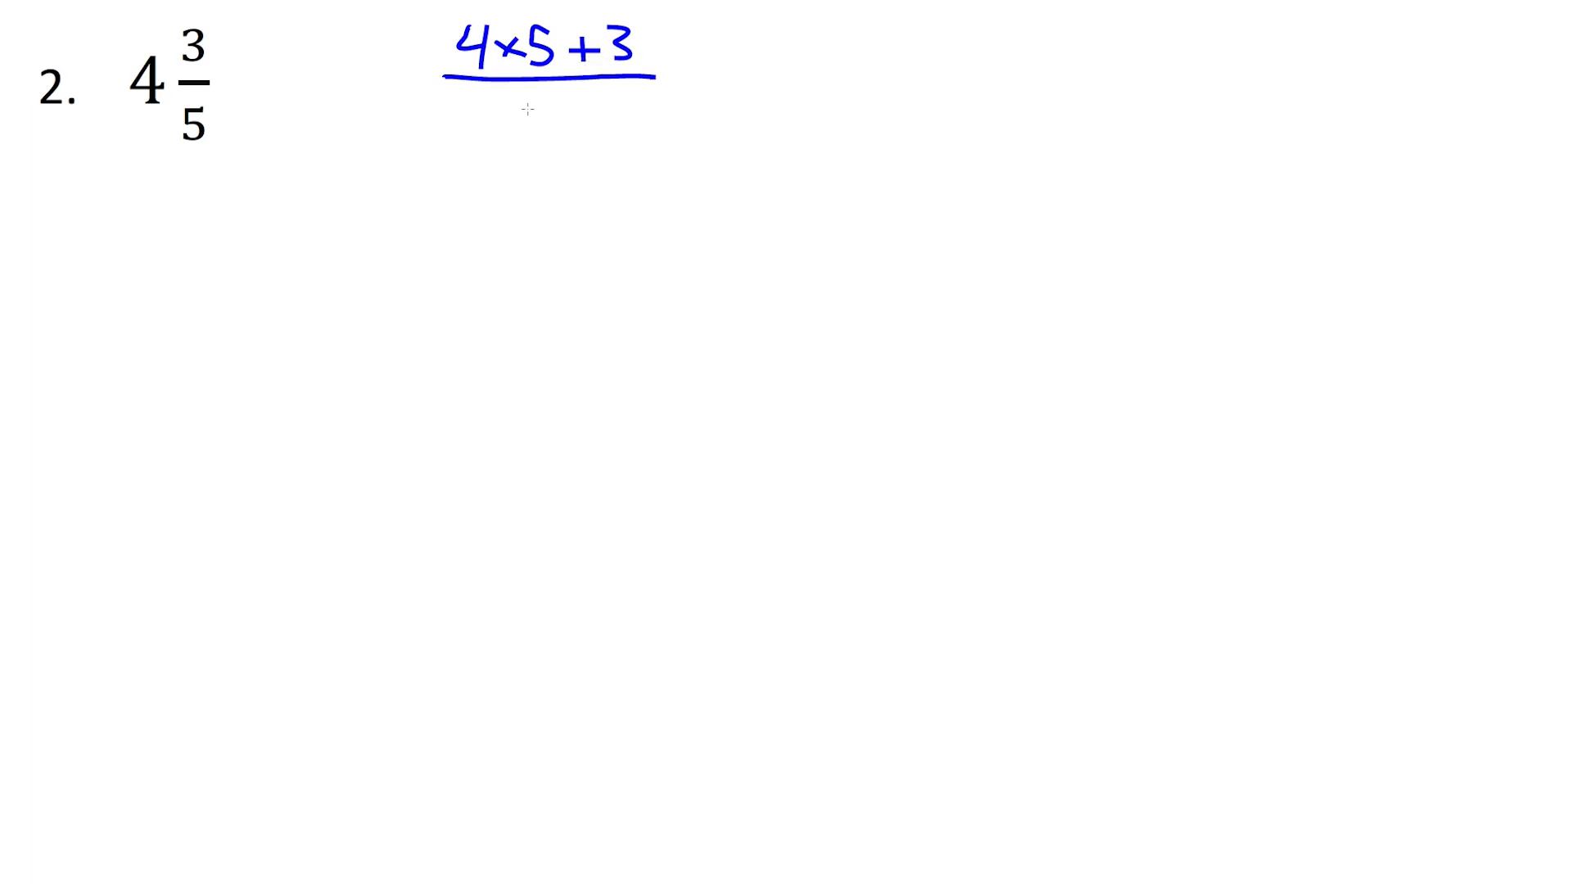
type("5")
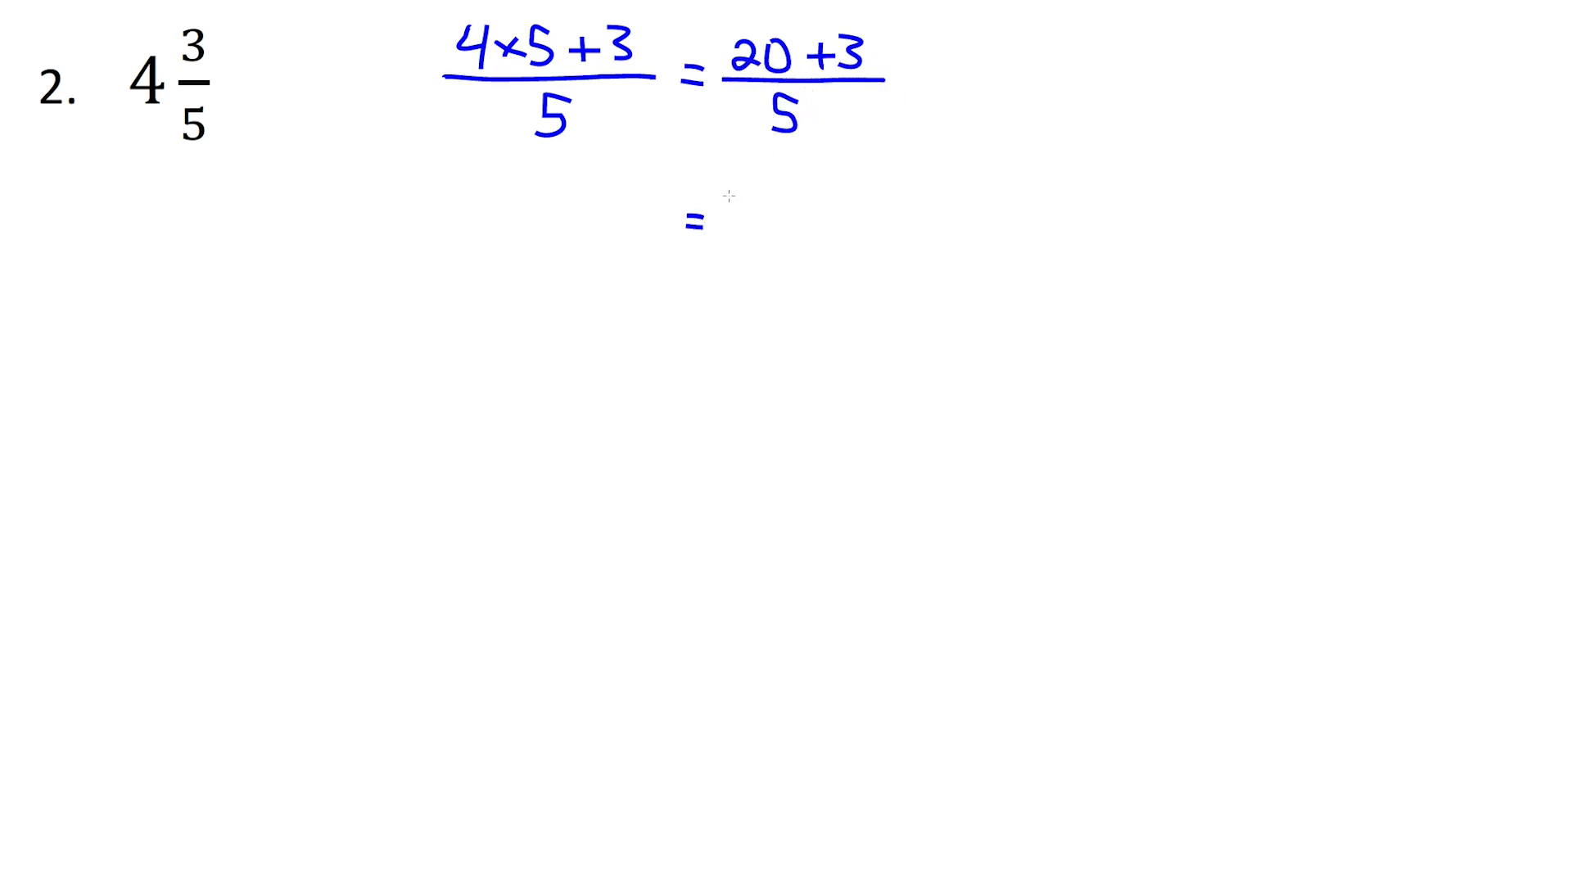
type("23")
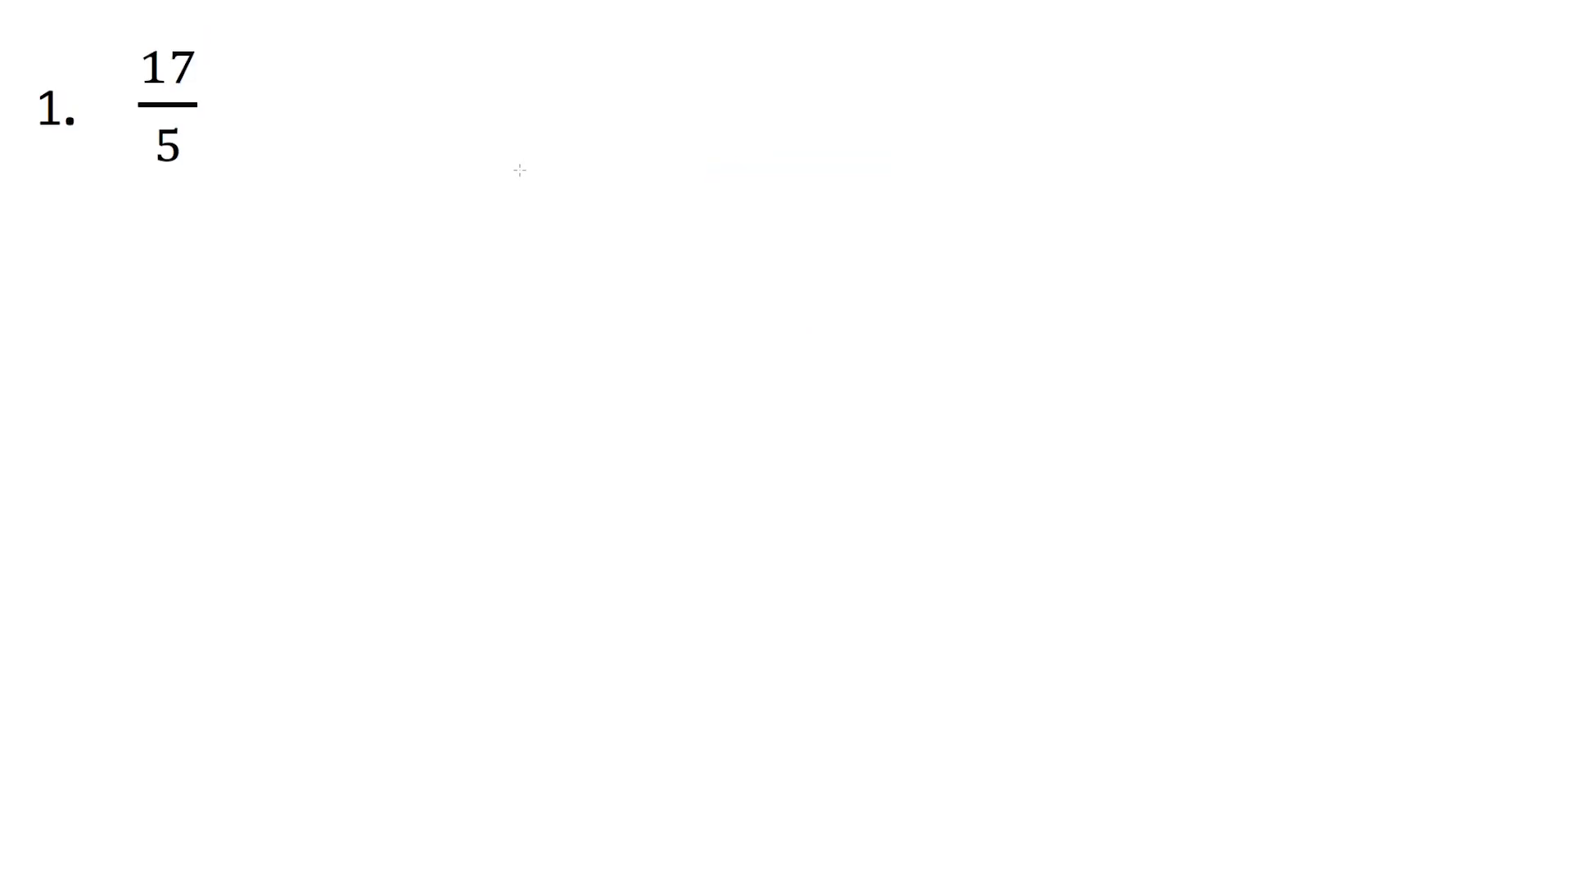
mouse_move(519, 172)
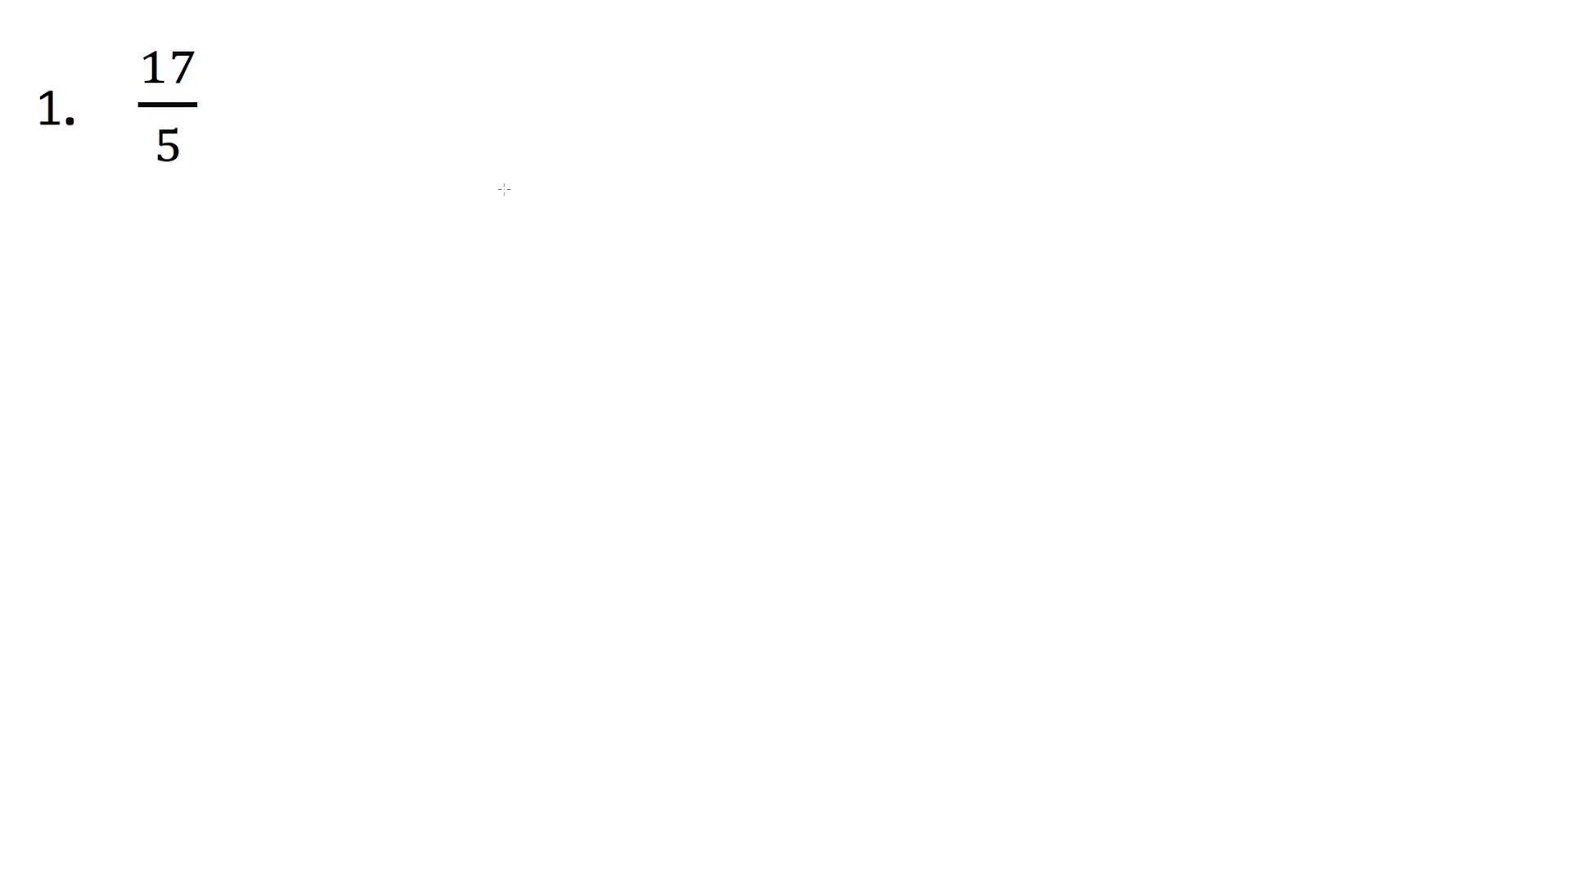
mouse_move(426, 175)
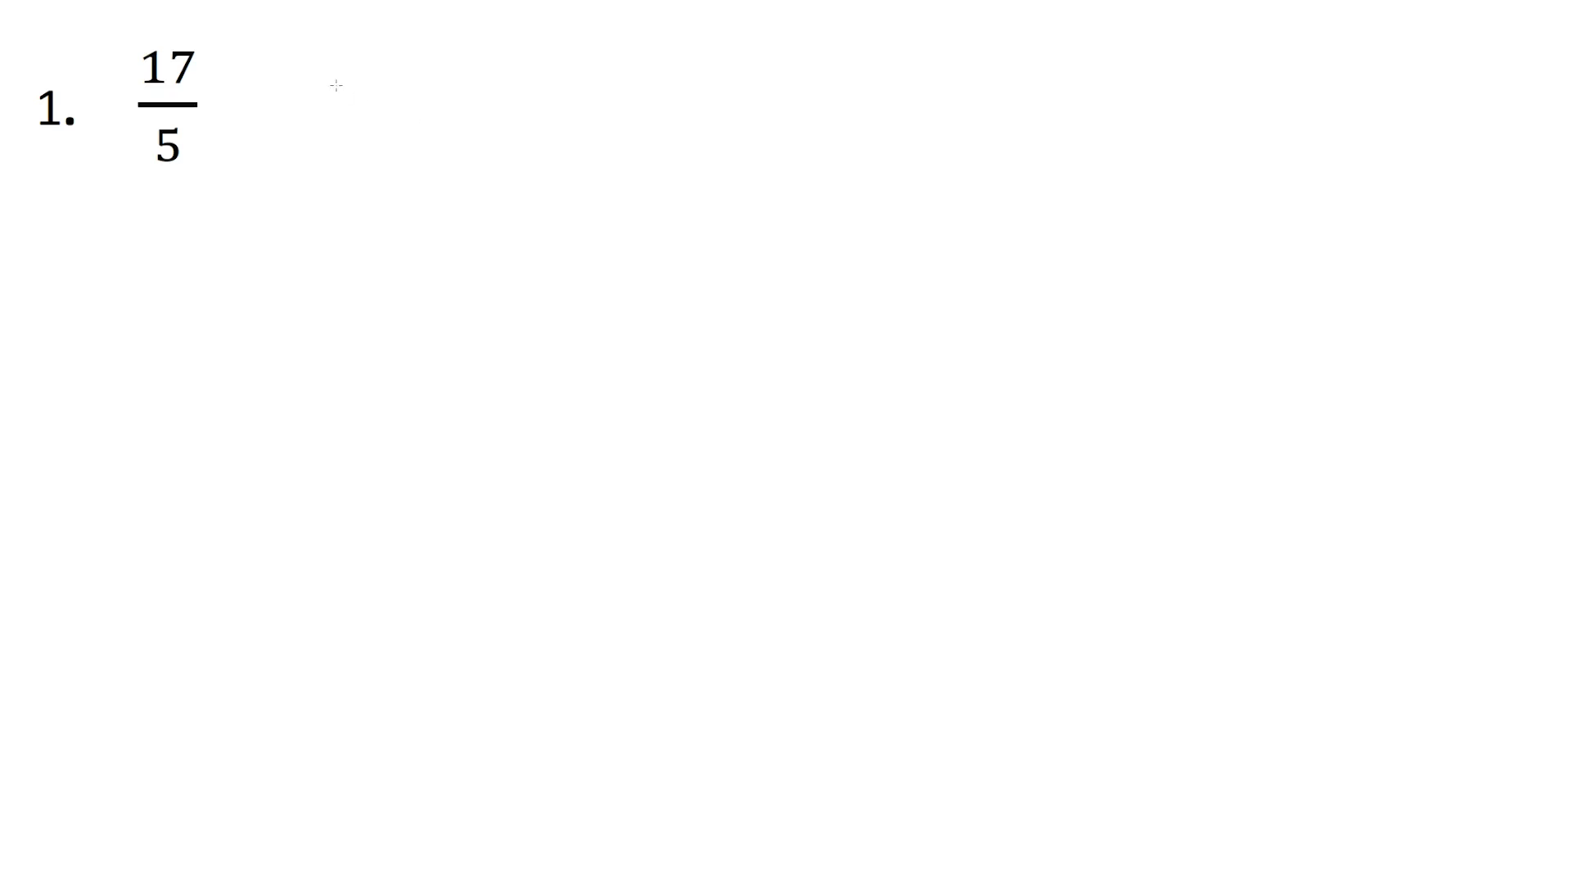
mouse_move(413, 97)
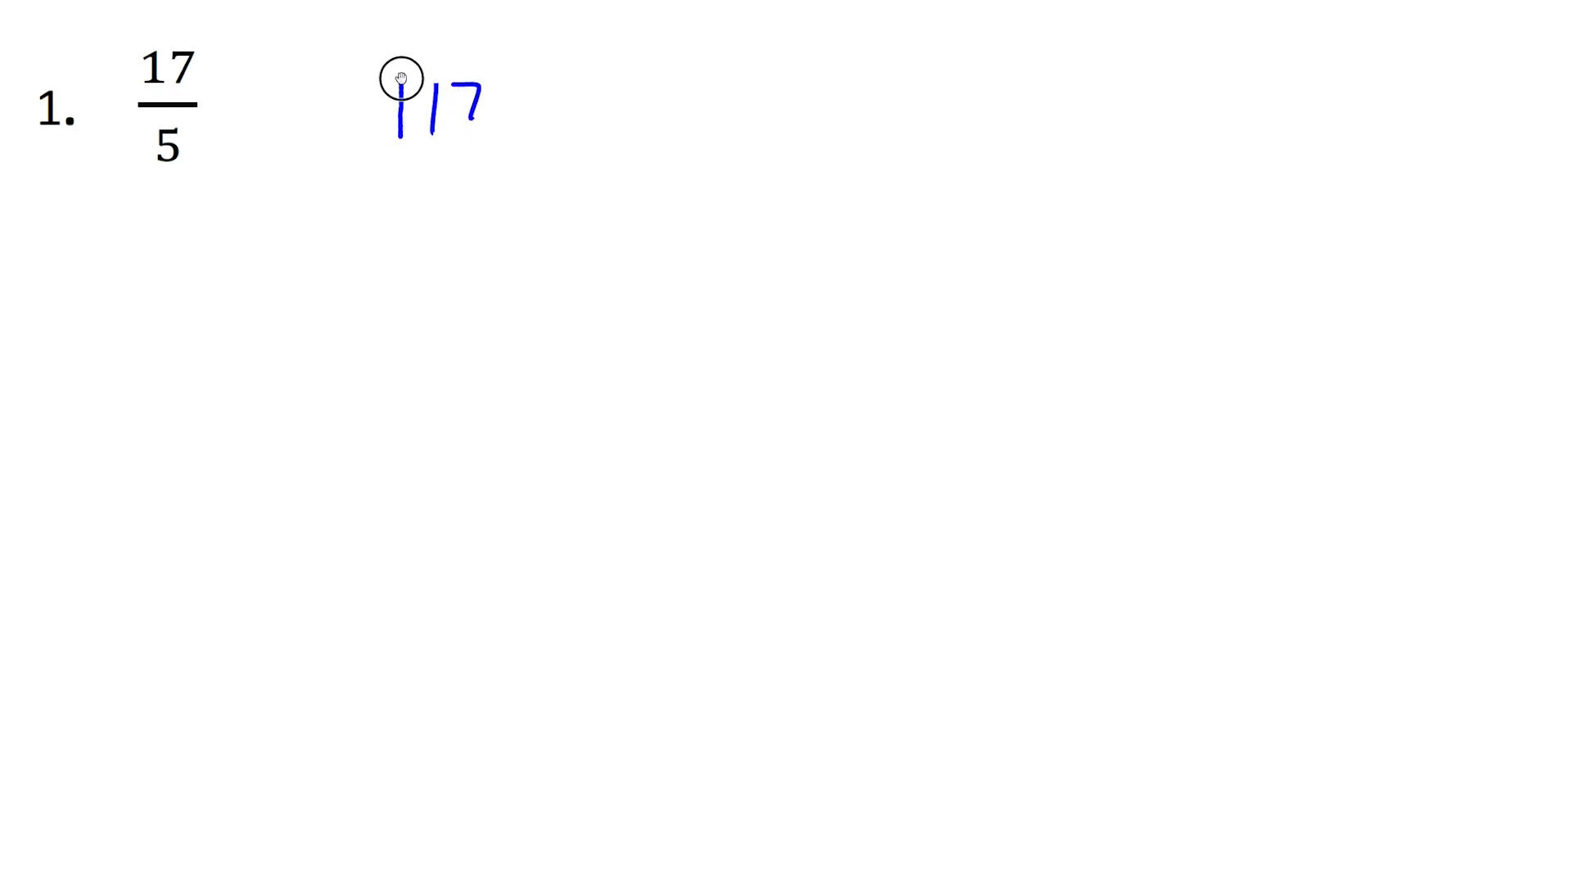
Write the long division 5 into 17 with 15 subtracted and whole-number part 3
left_click_drag(392, 100, 515, 69)
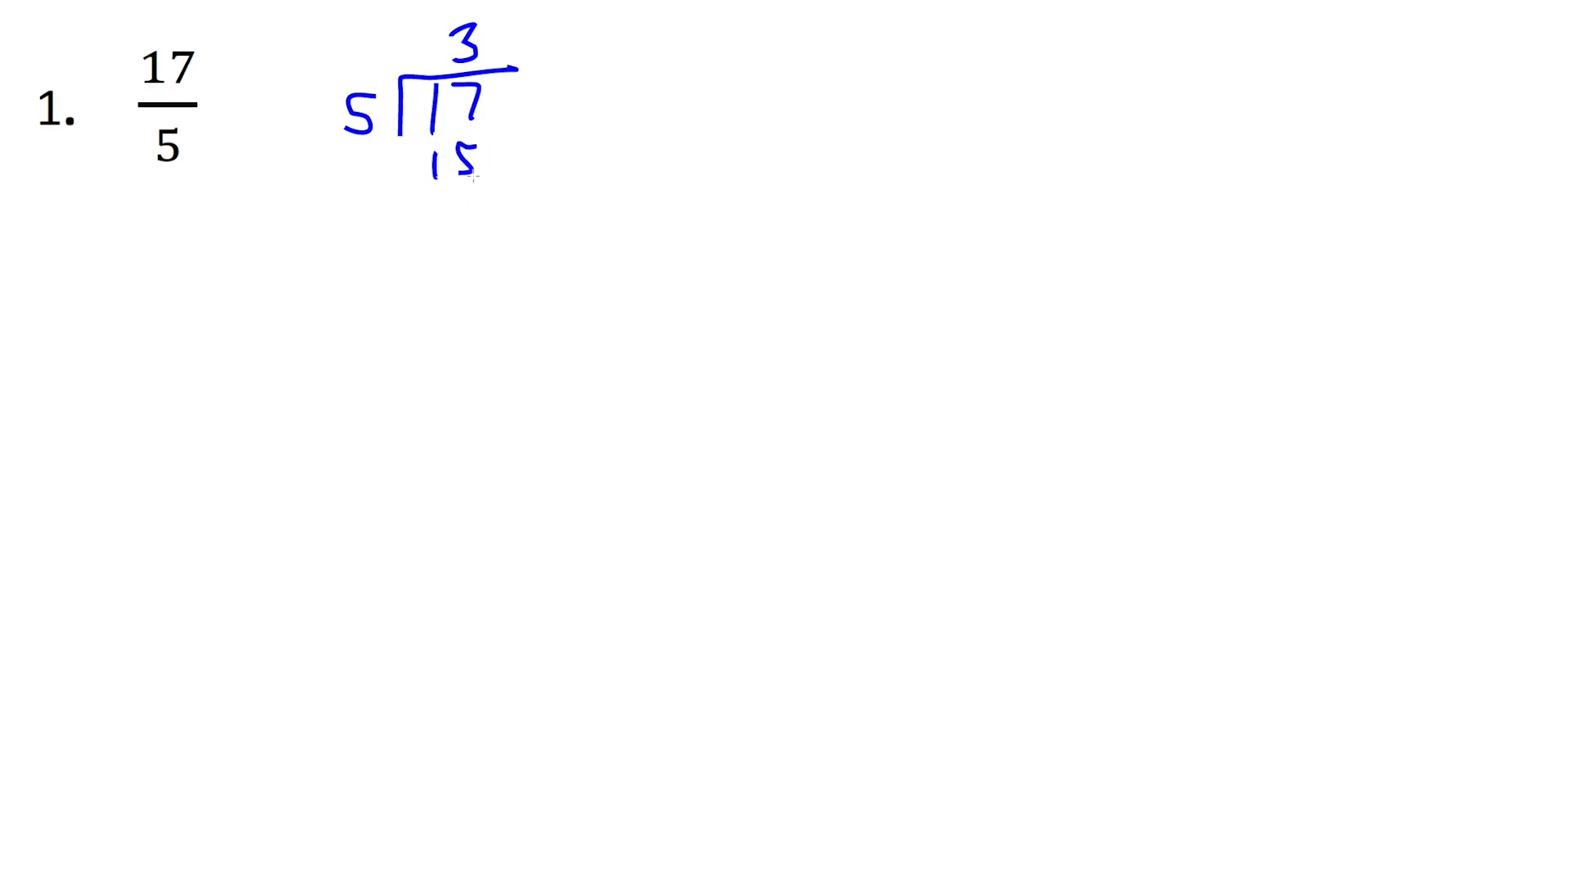
left_click_drag(402, 165, 506, 188)
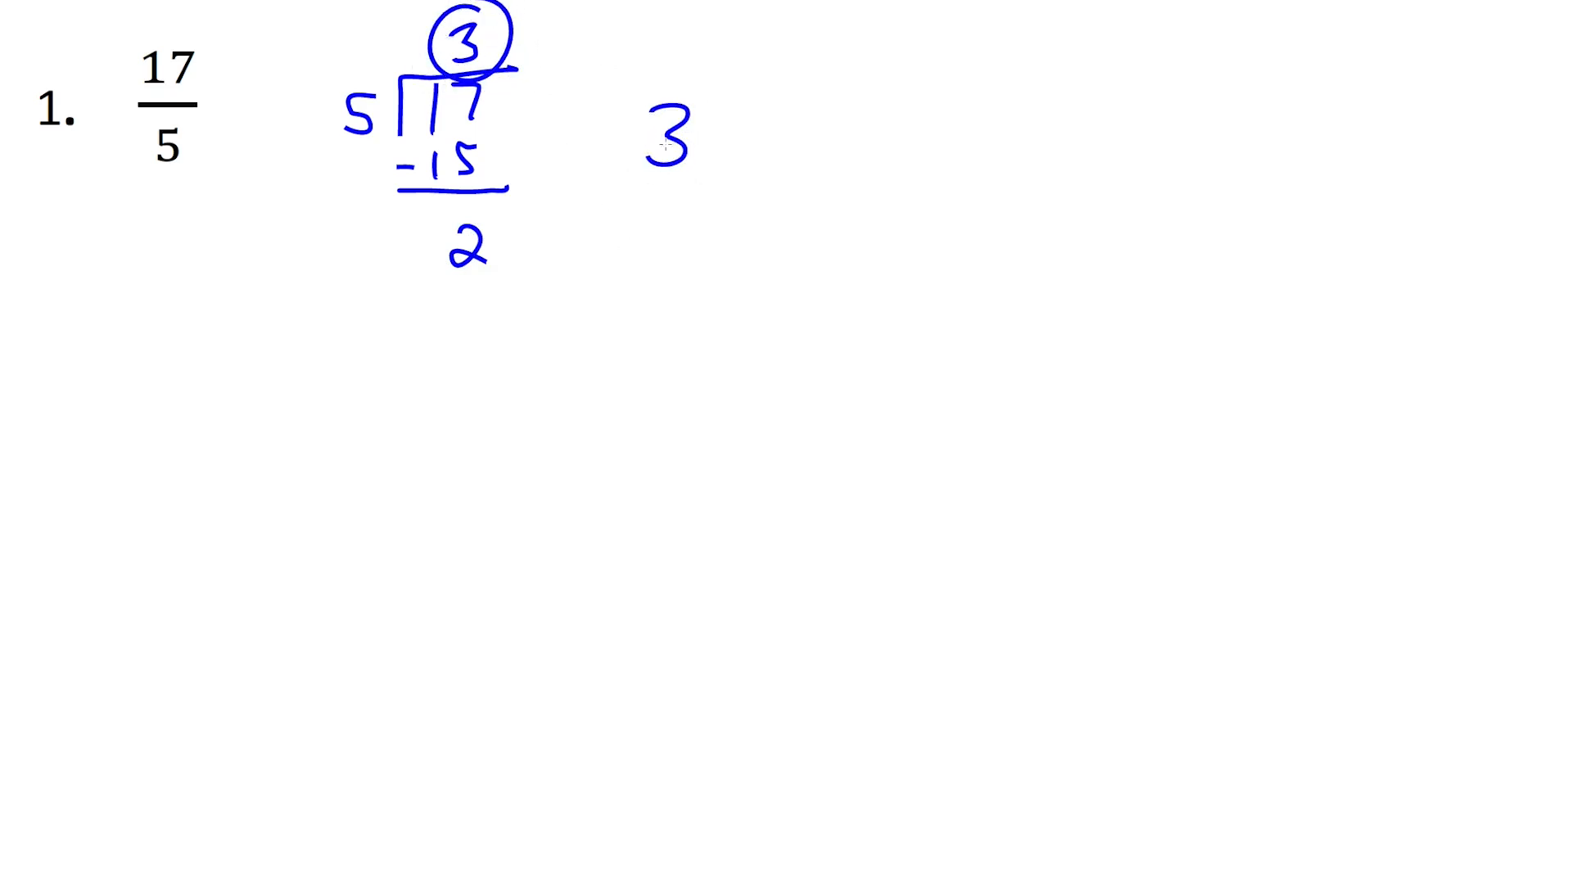
left_click_drag(708, 128, 771, 126)
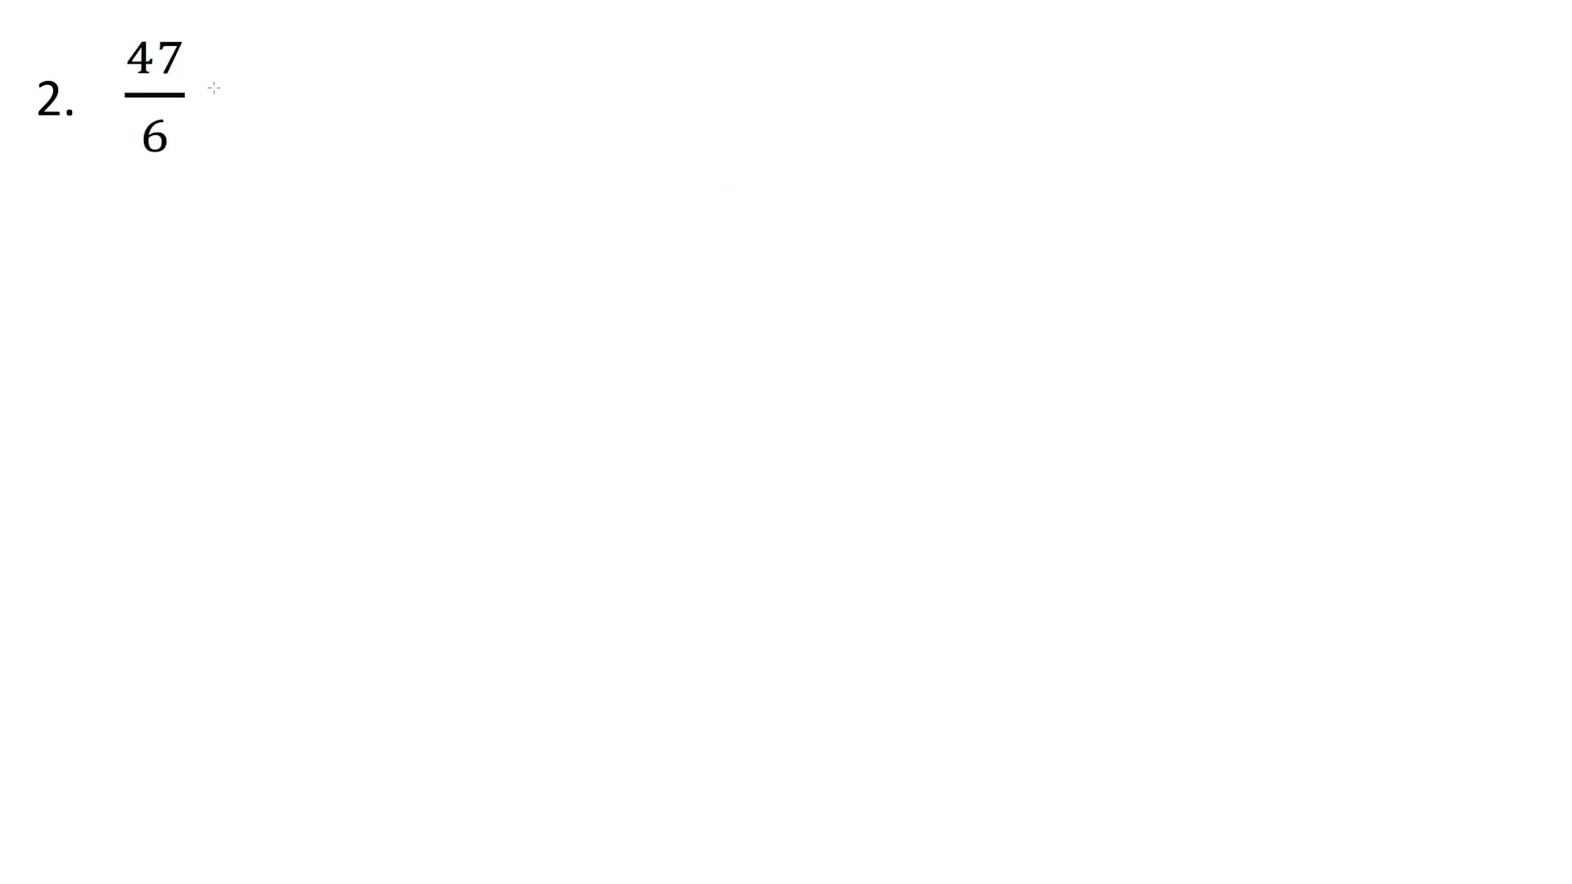
mouse_move(211, 142)
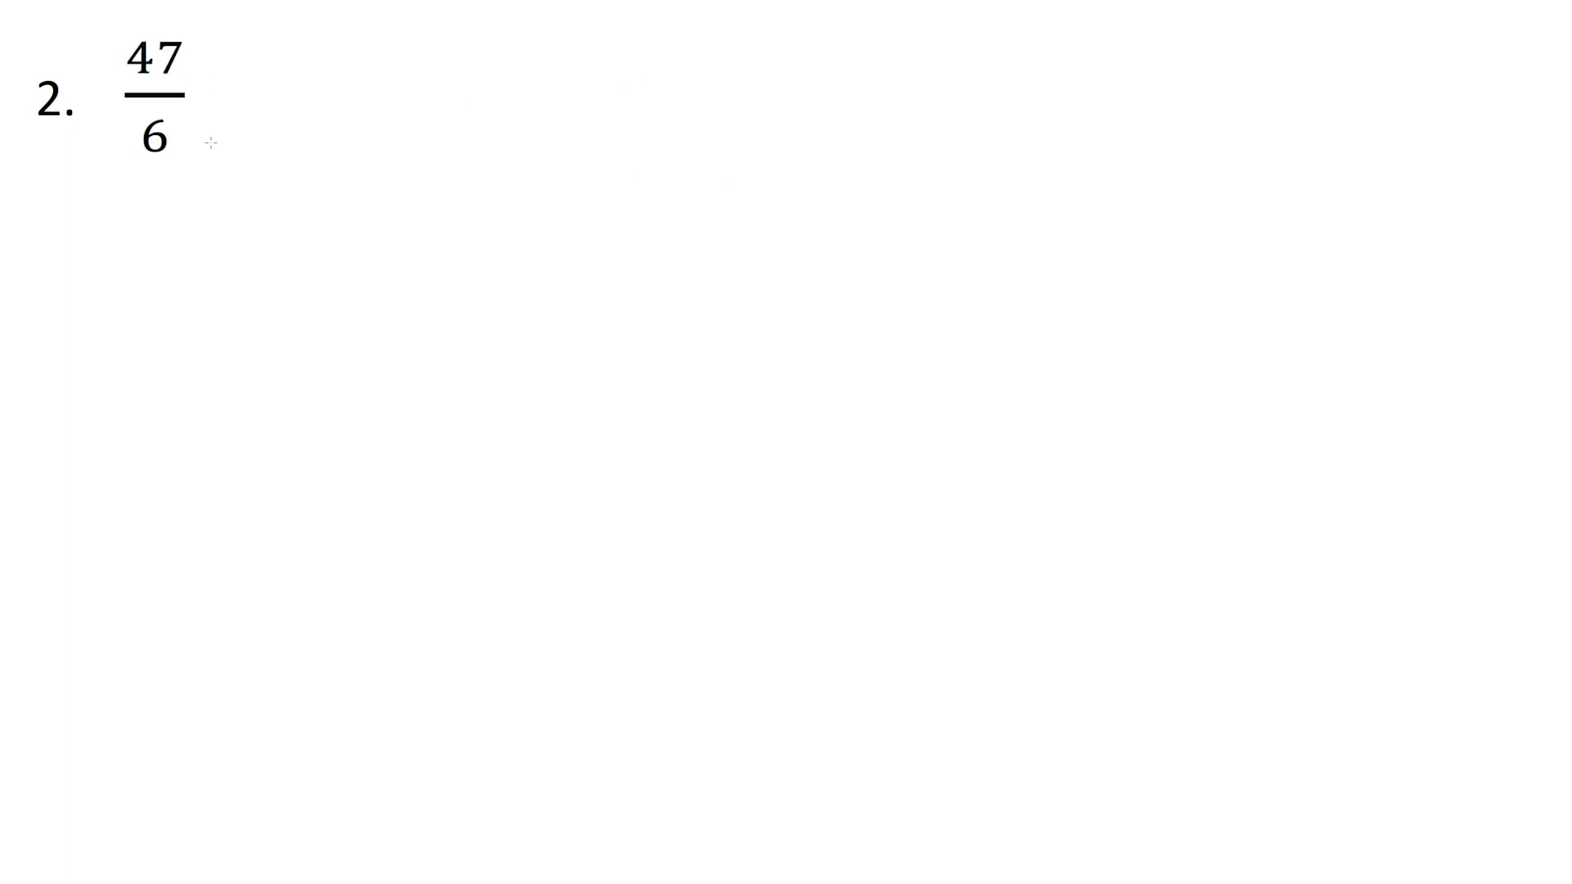
mouse_move(226, 149)
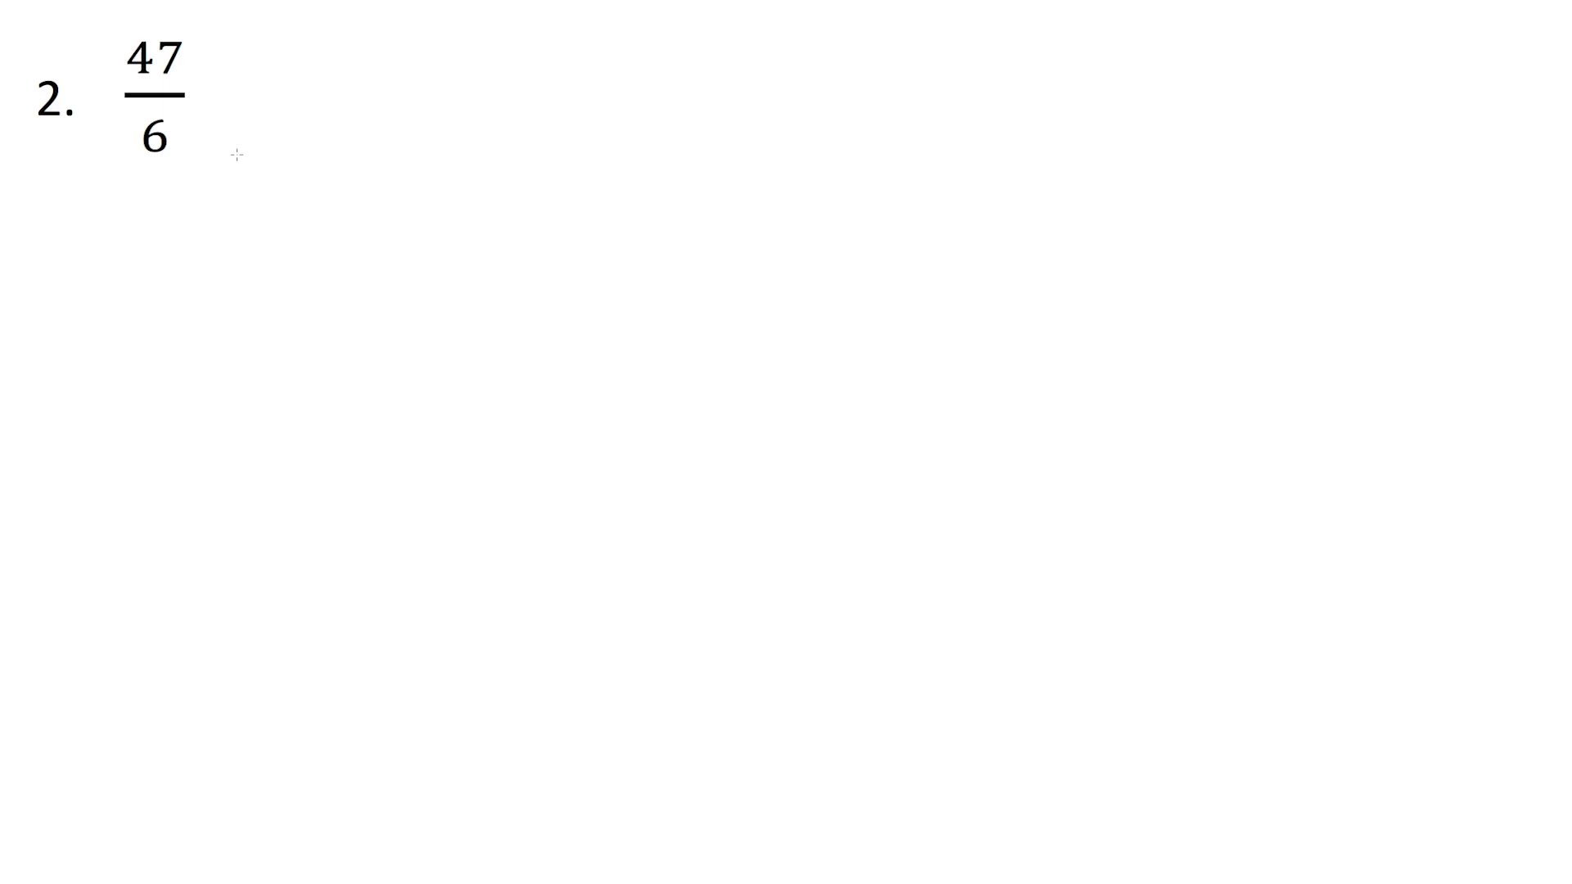
mouse_move(356, 70)
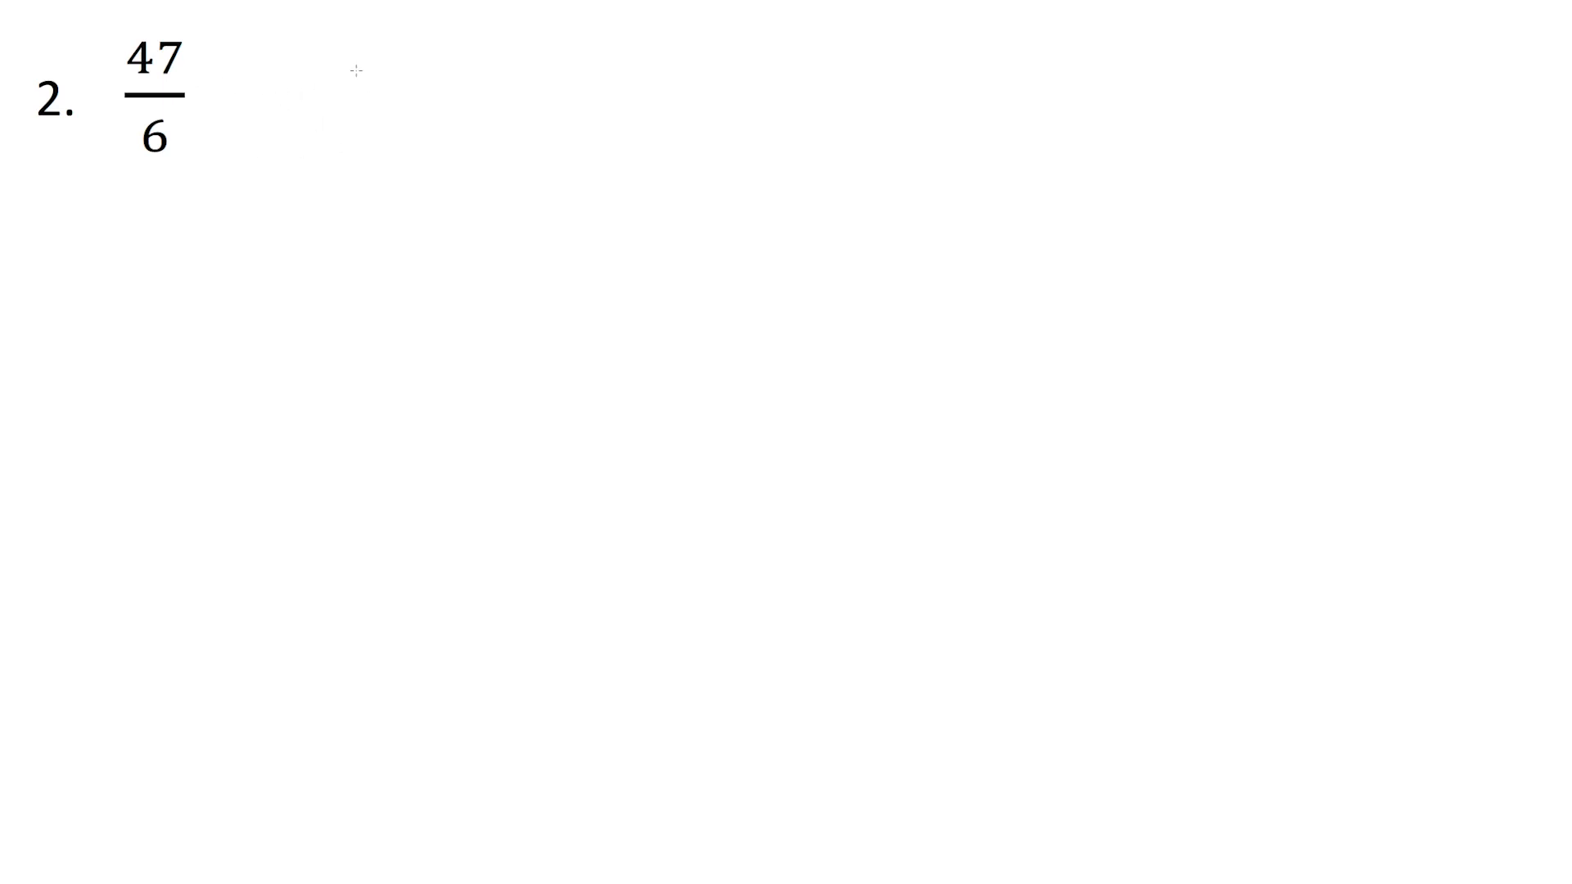
mouse_move(239, 131)
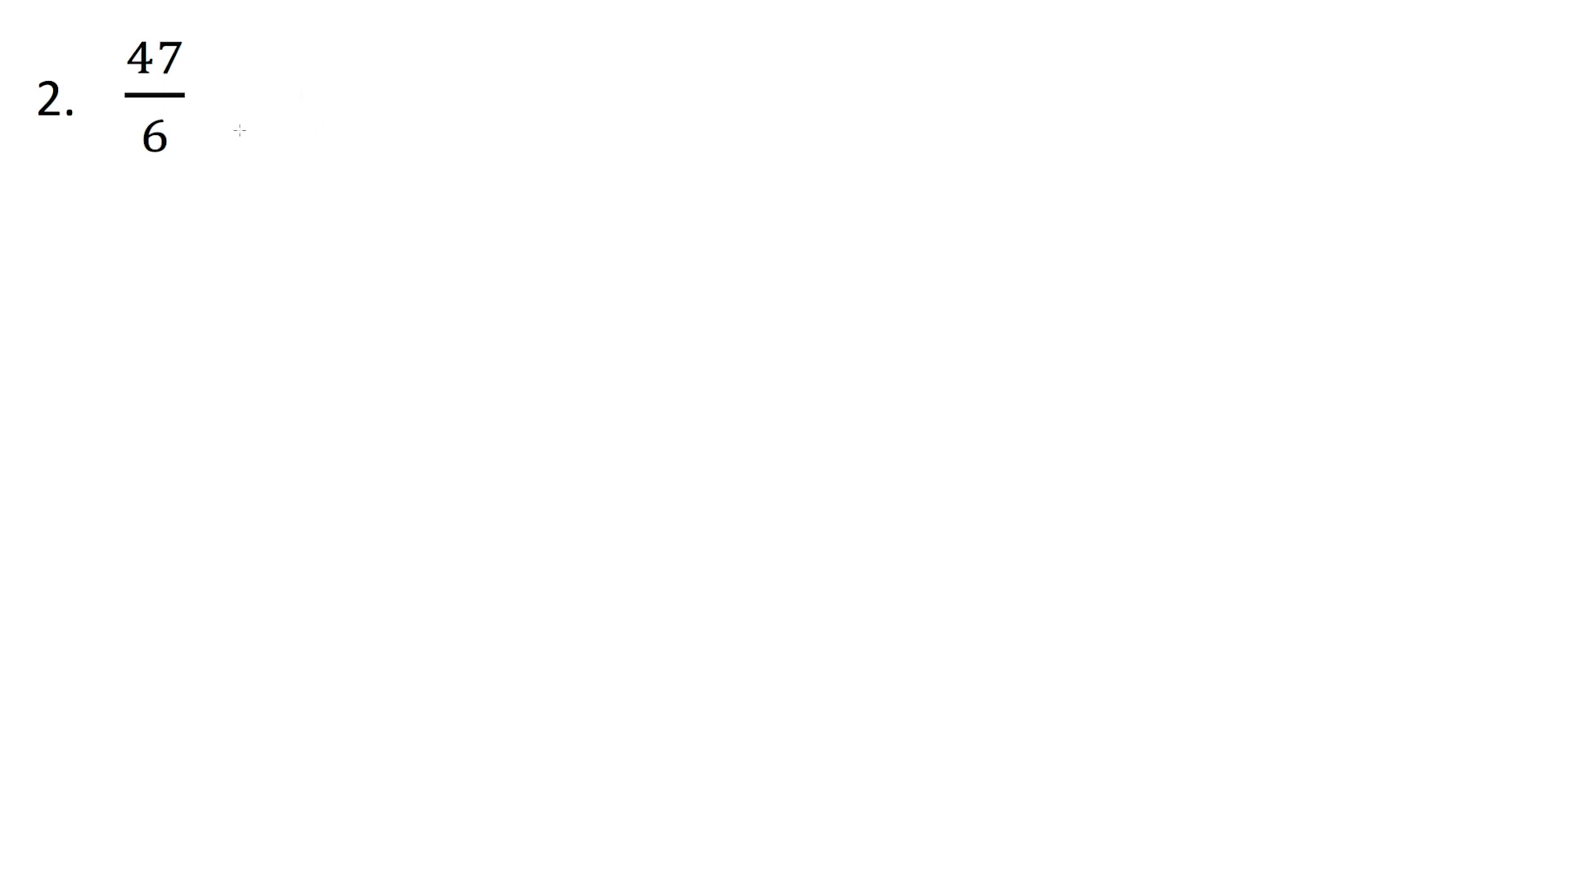
mouse_move(258, 105)
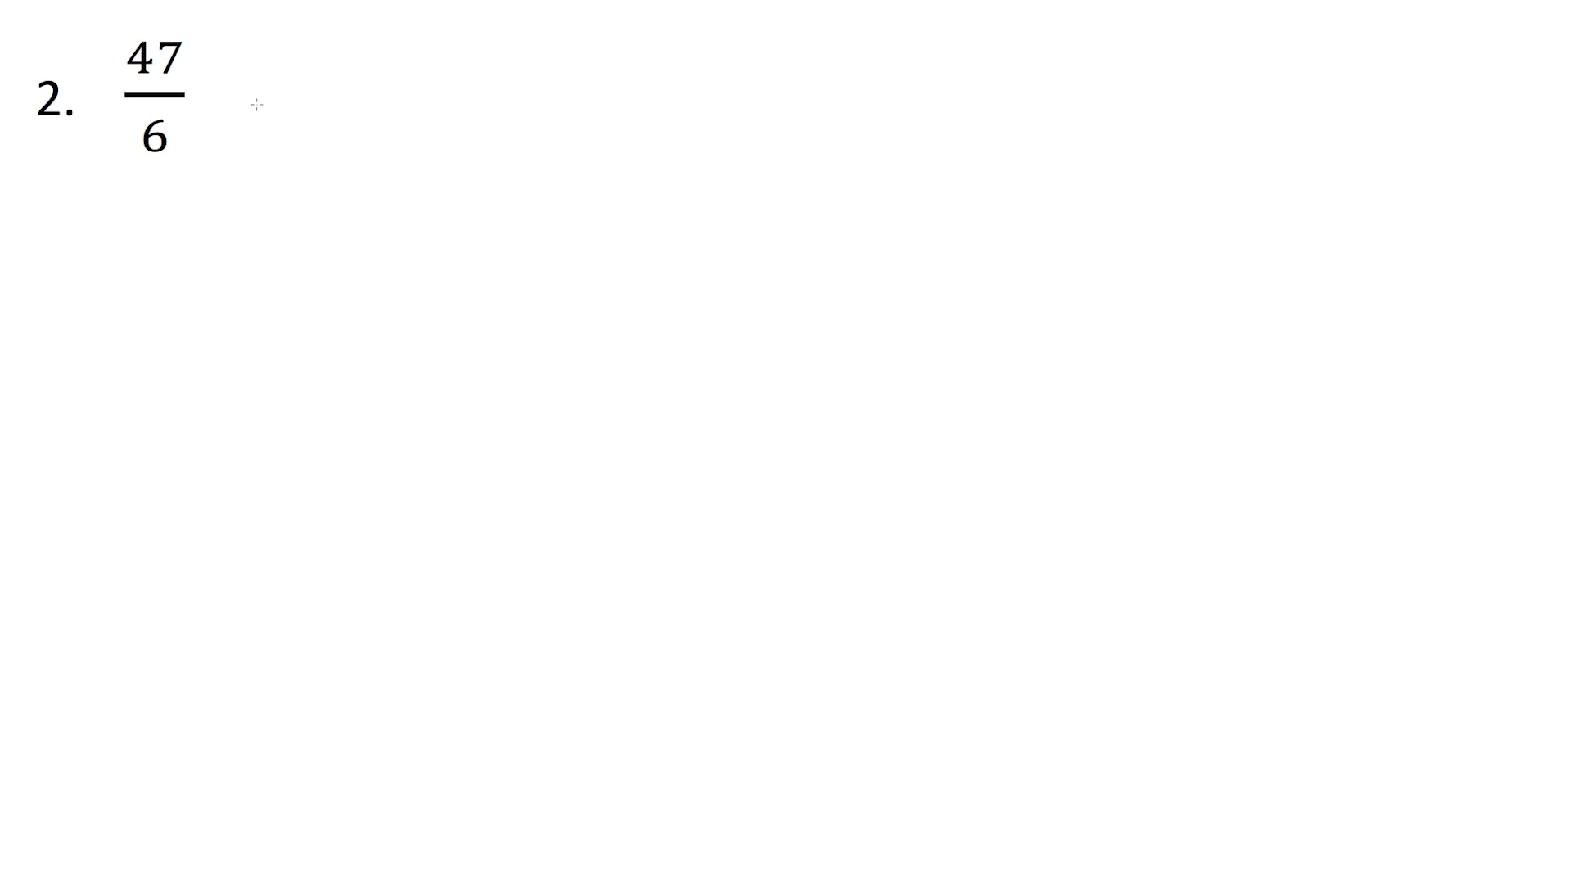
mouse_move(265, 110)
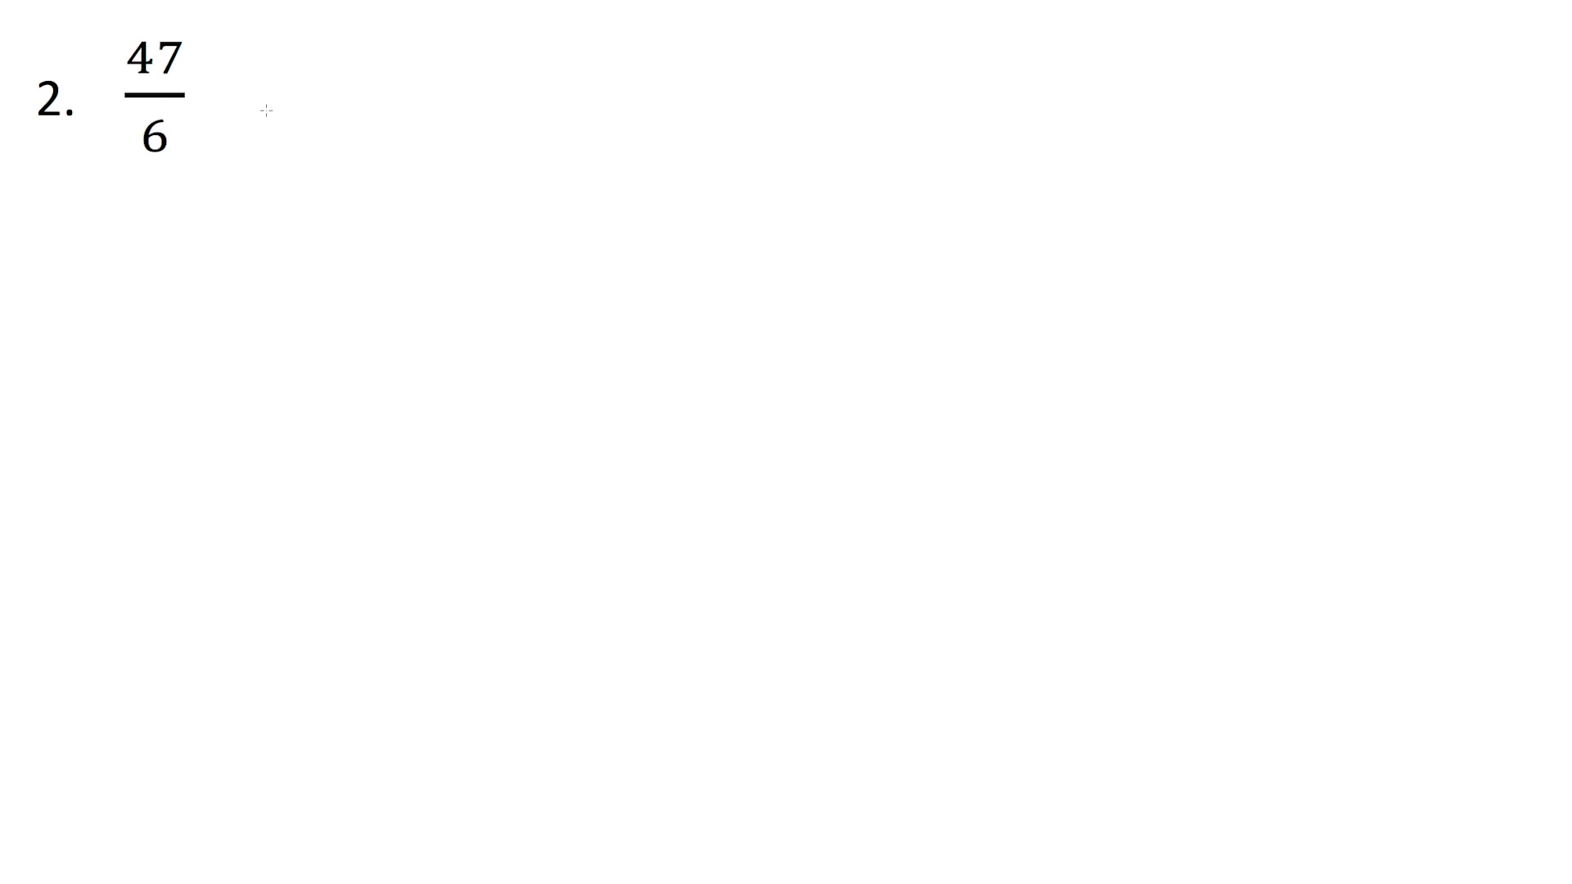
mouse_move(267, 108)
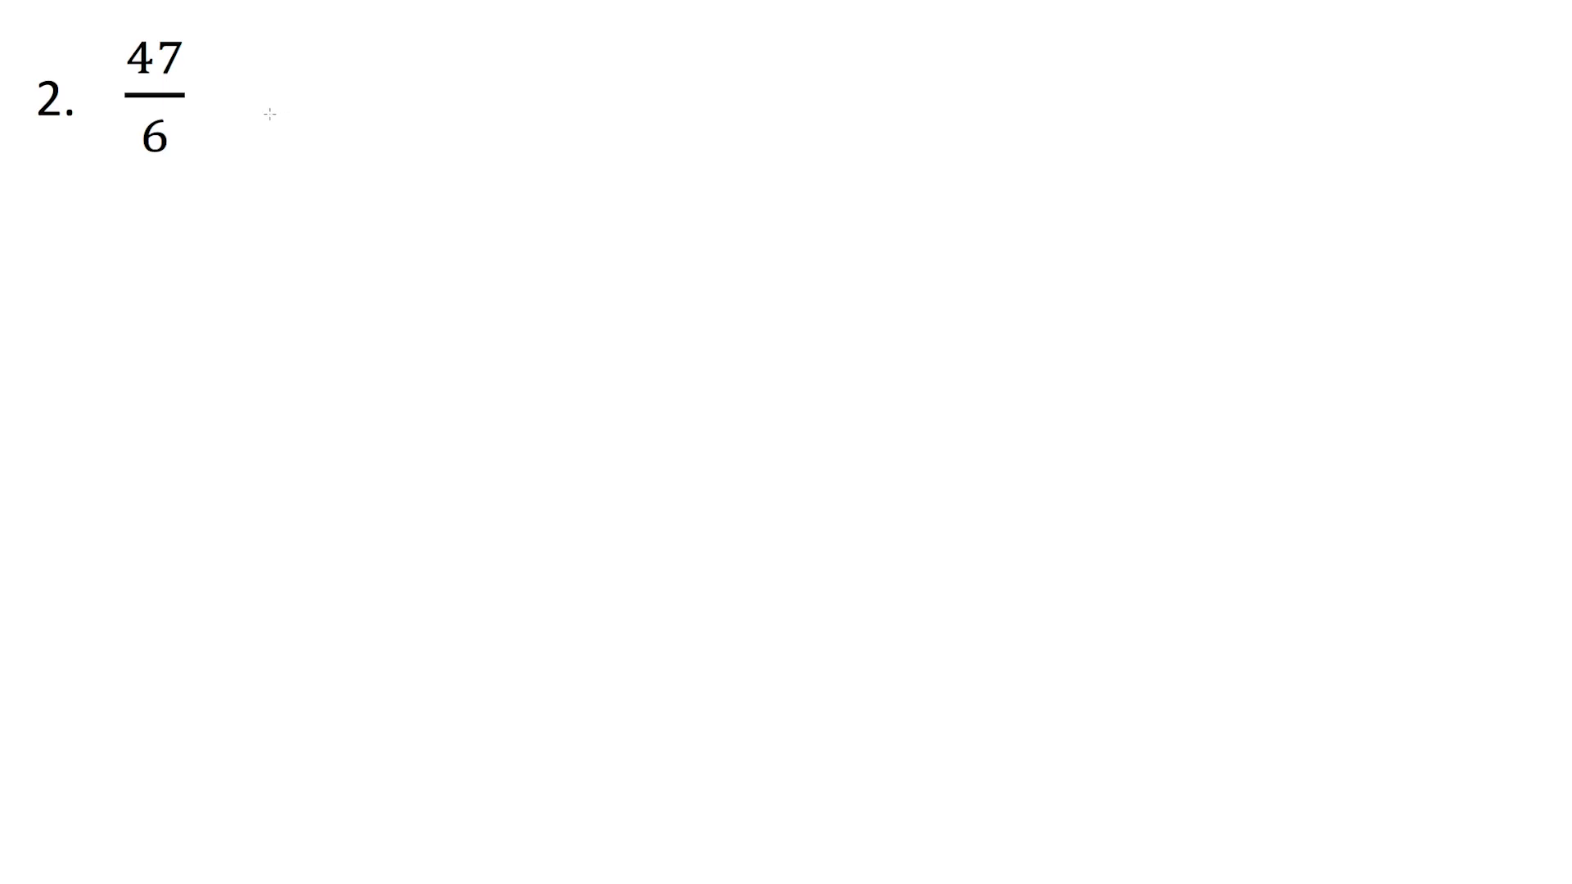
mouse_move(288, 117)
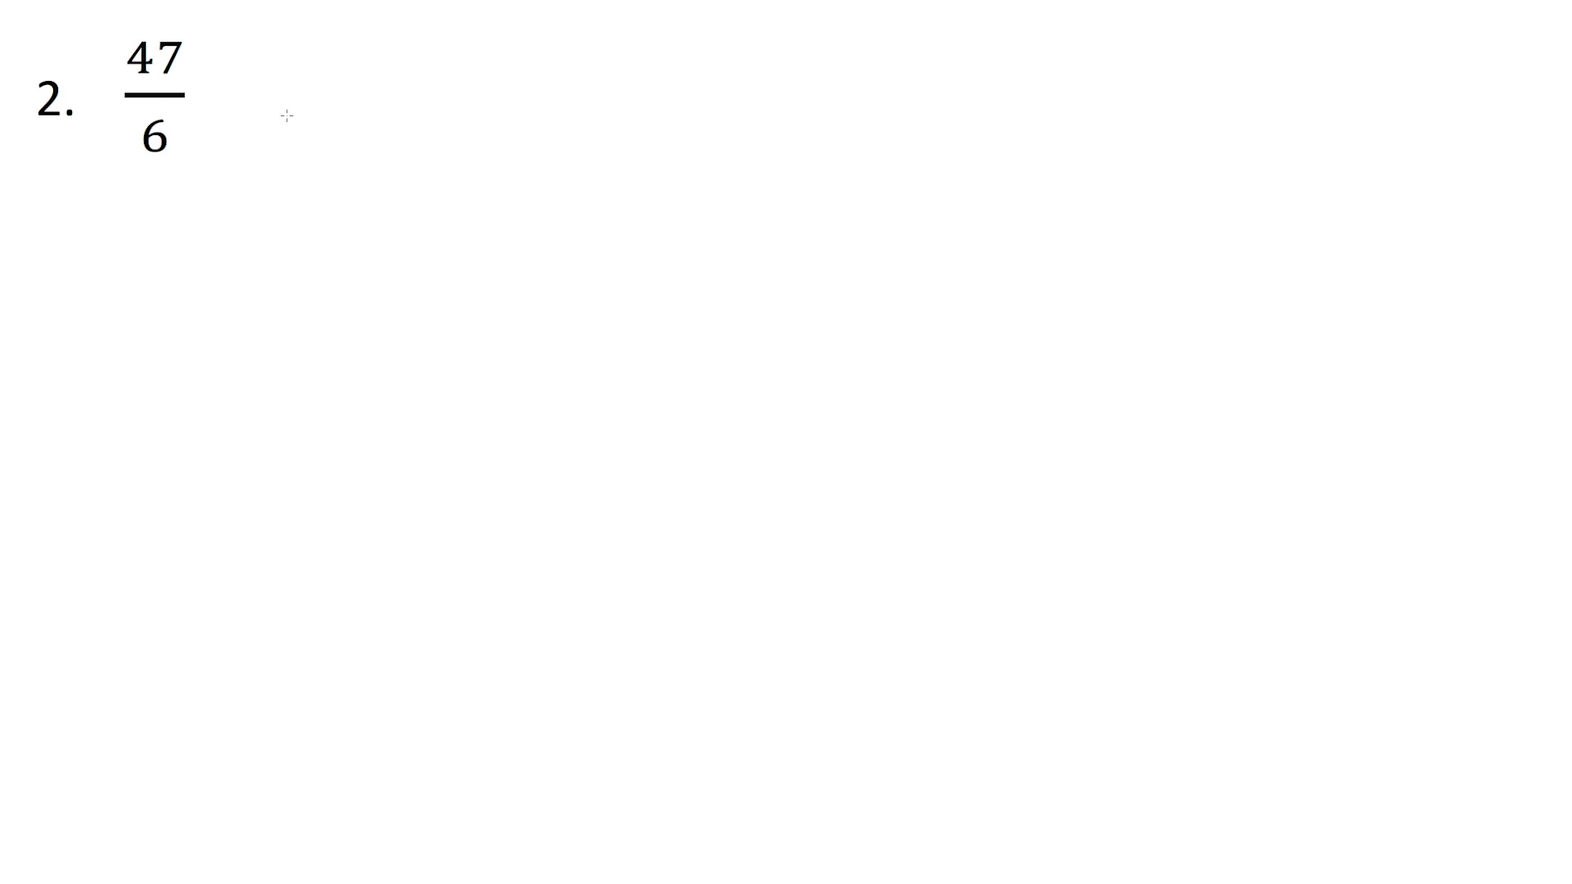
mouse_move(288, 120)
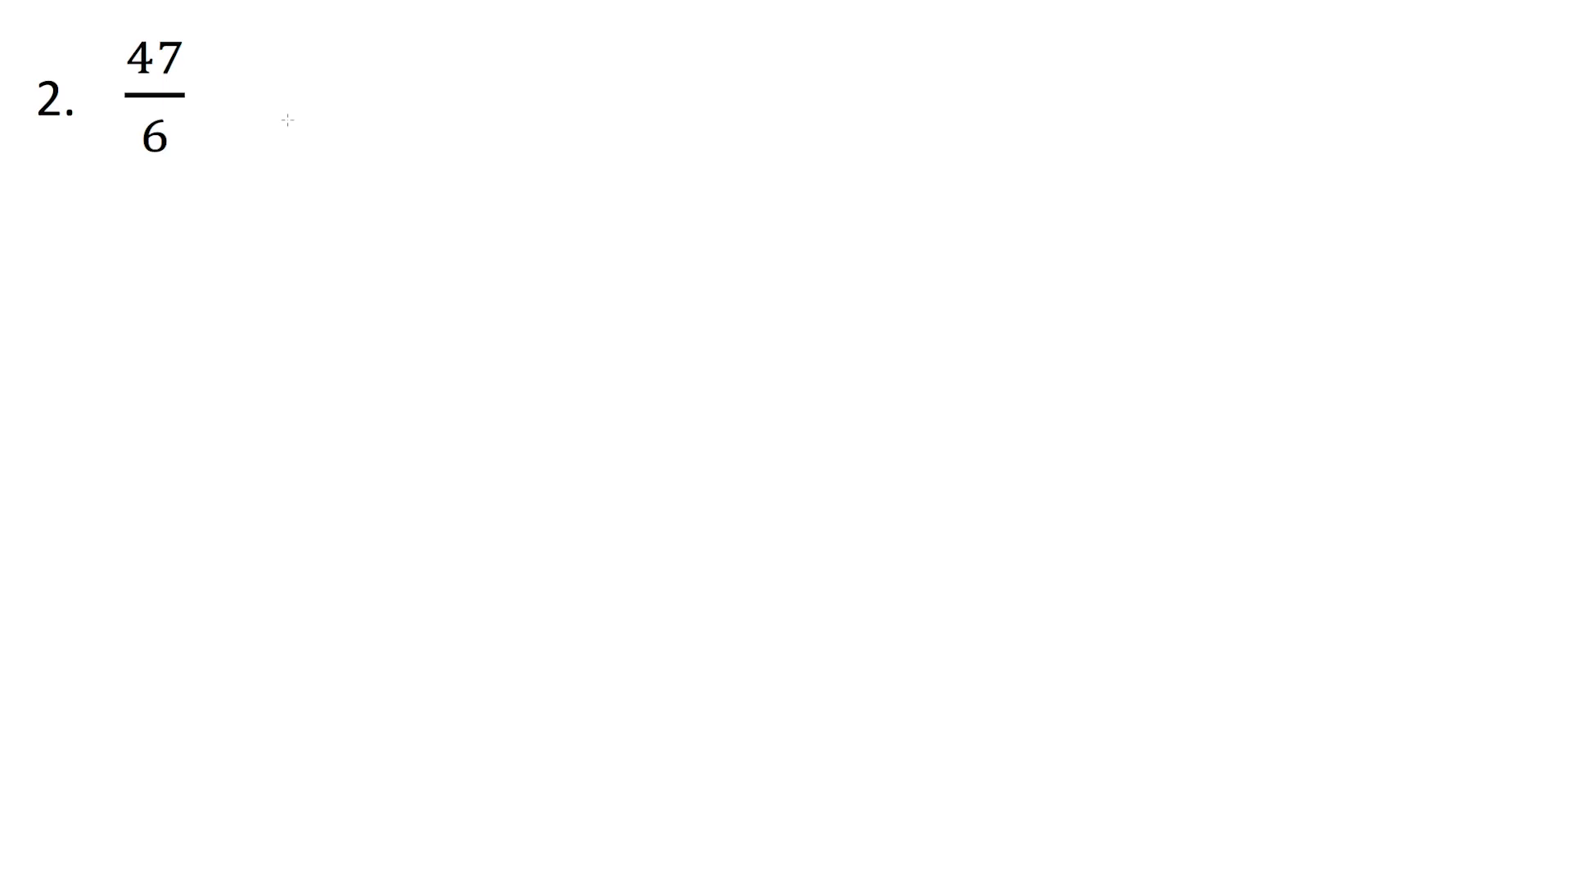
mouse_move(295, 124)
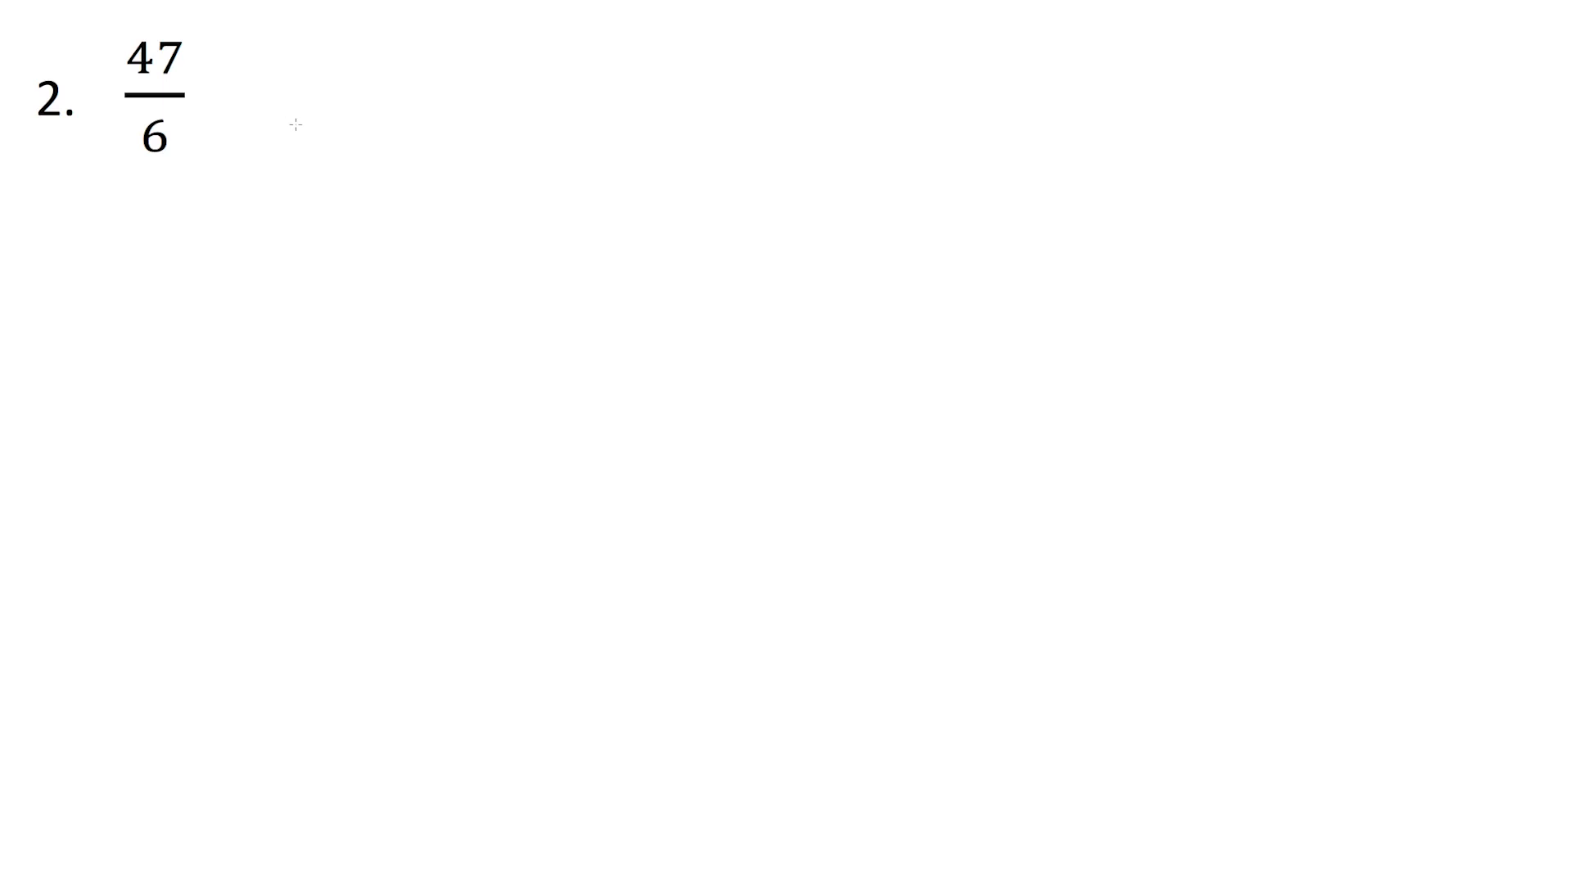
mouse_move(319, 115)
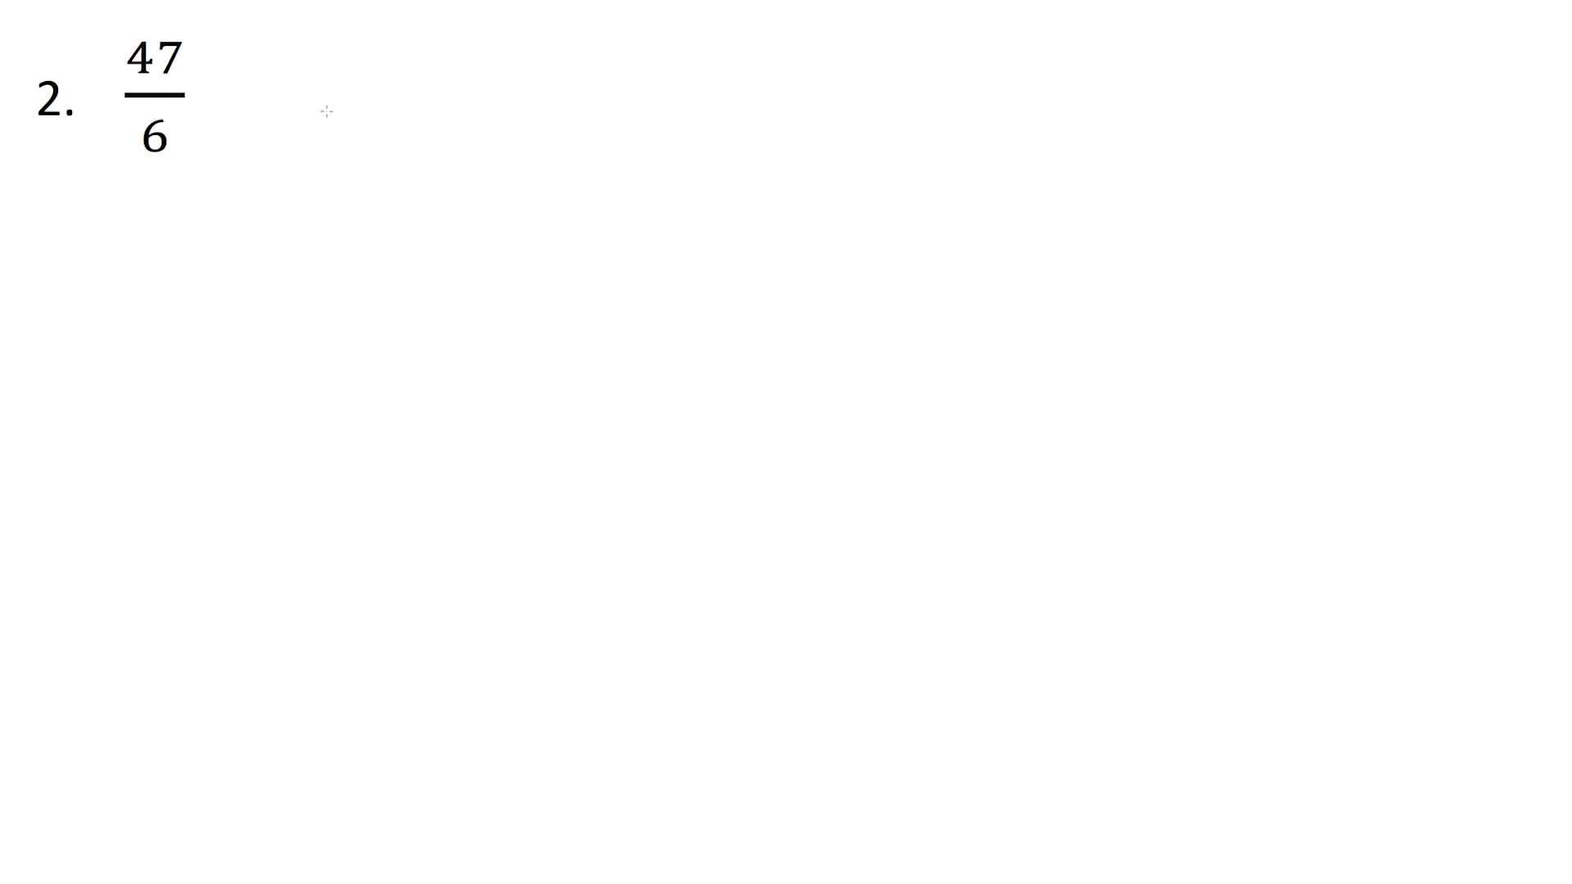
mouse_move(375, 108)
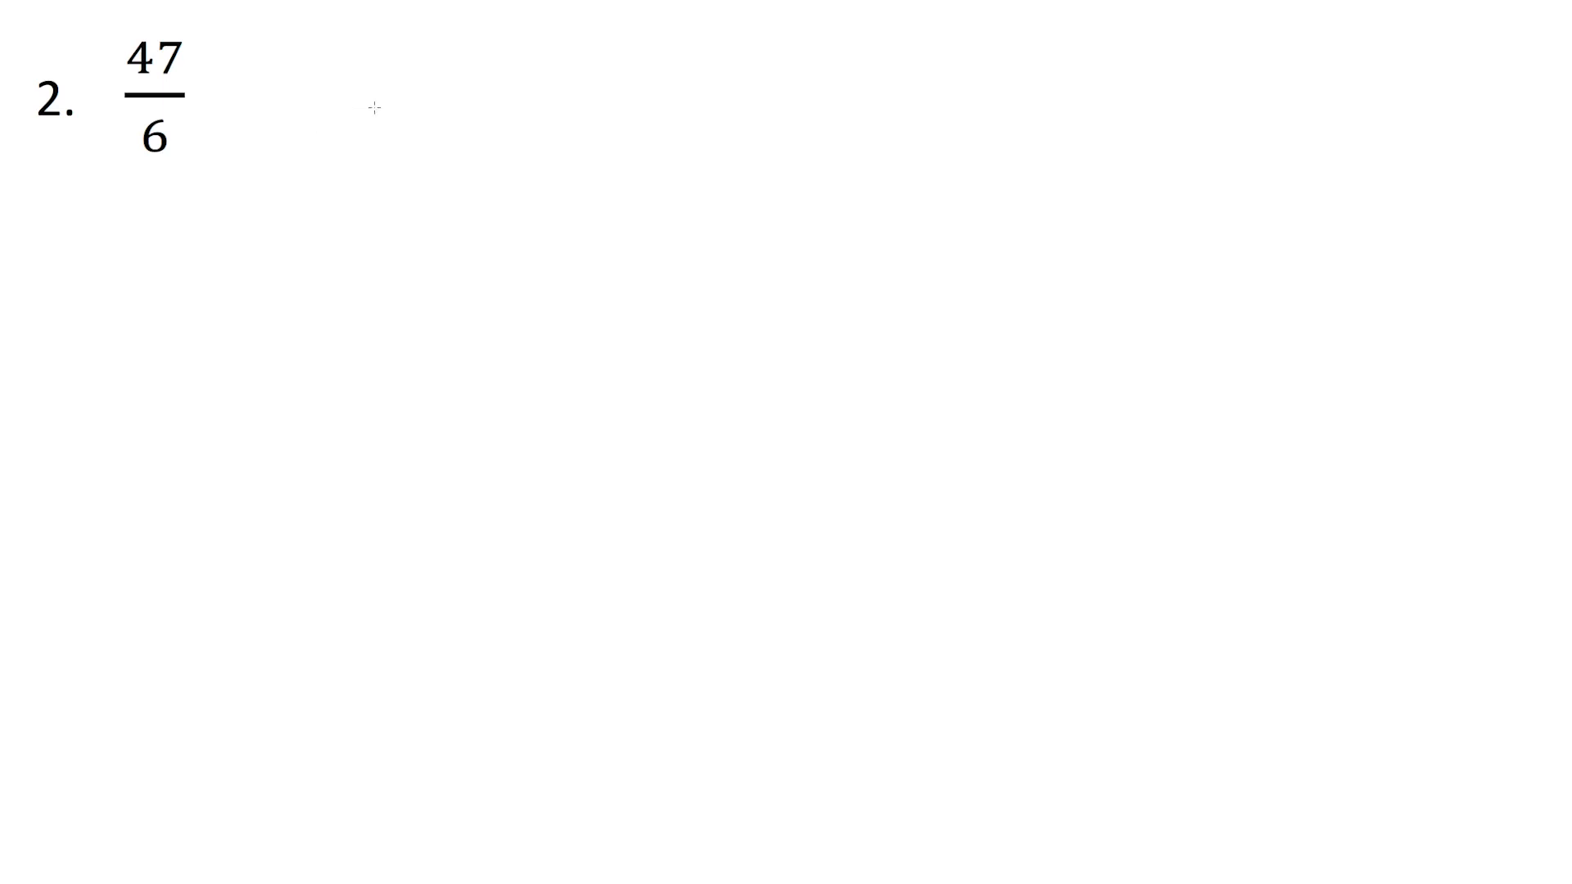
mouse_move(420, 54)
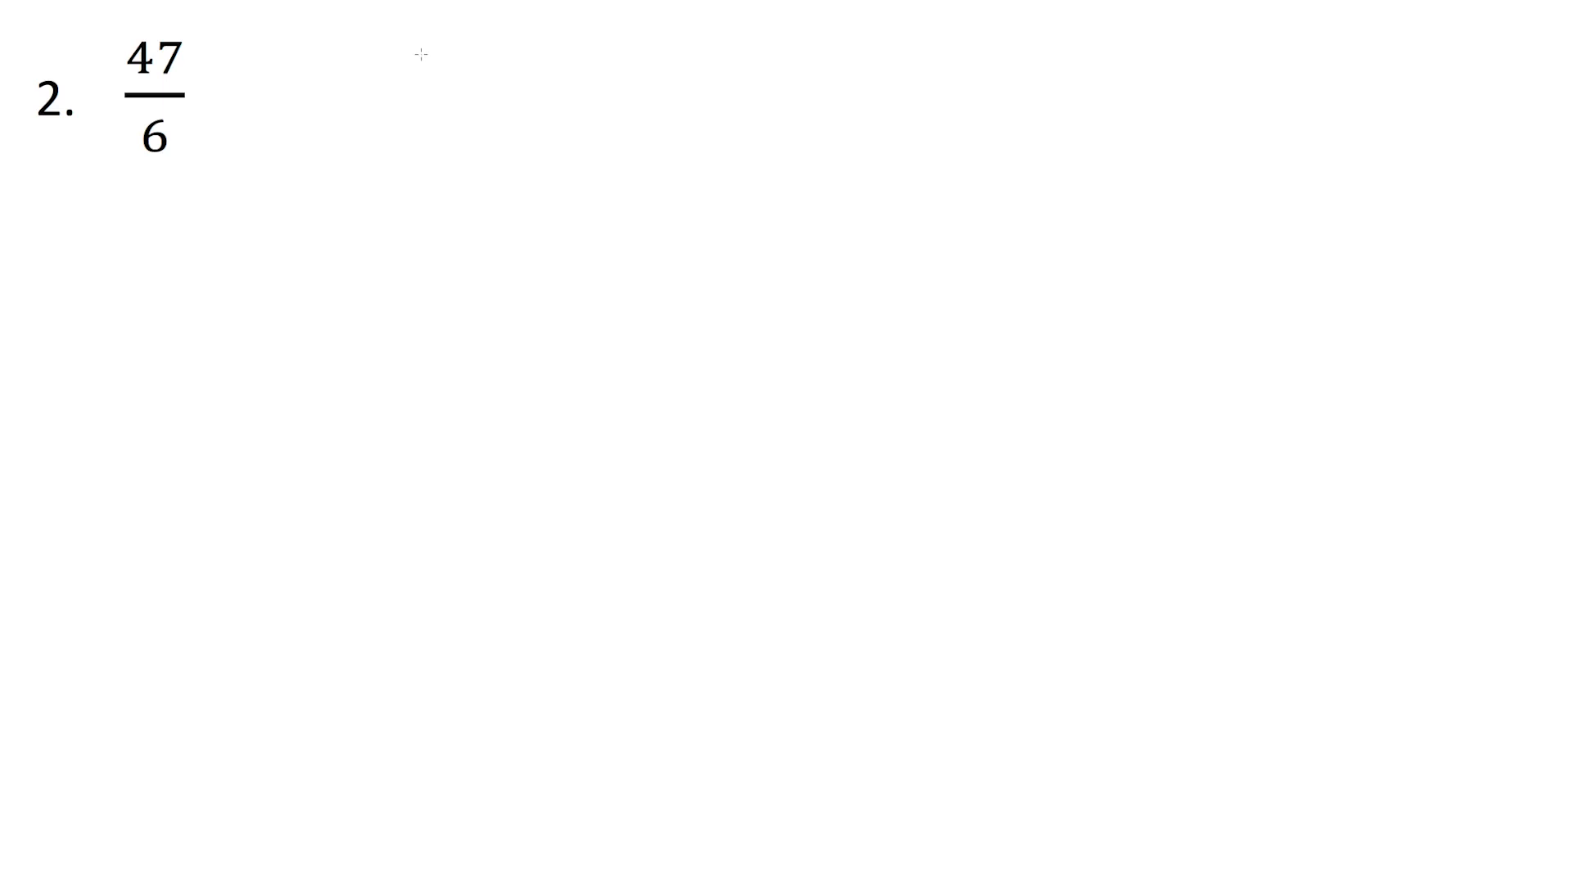
Write 42 = 7×6 and mark 47 − 42 = 5 as the remainder
left_click_drag(421, 46, 430, 71)
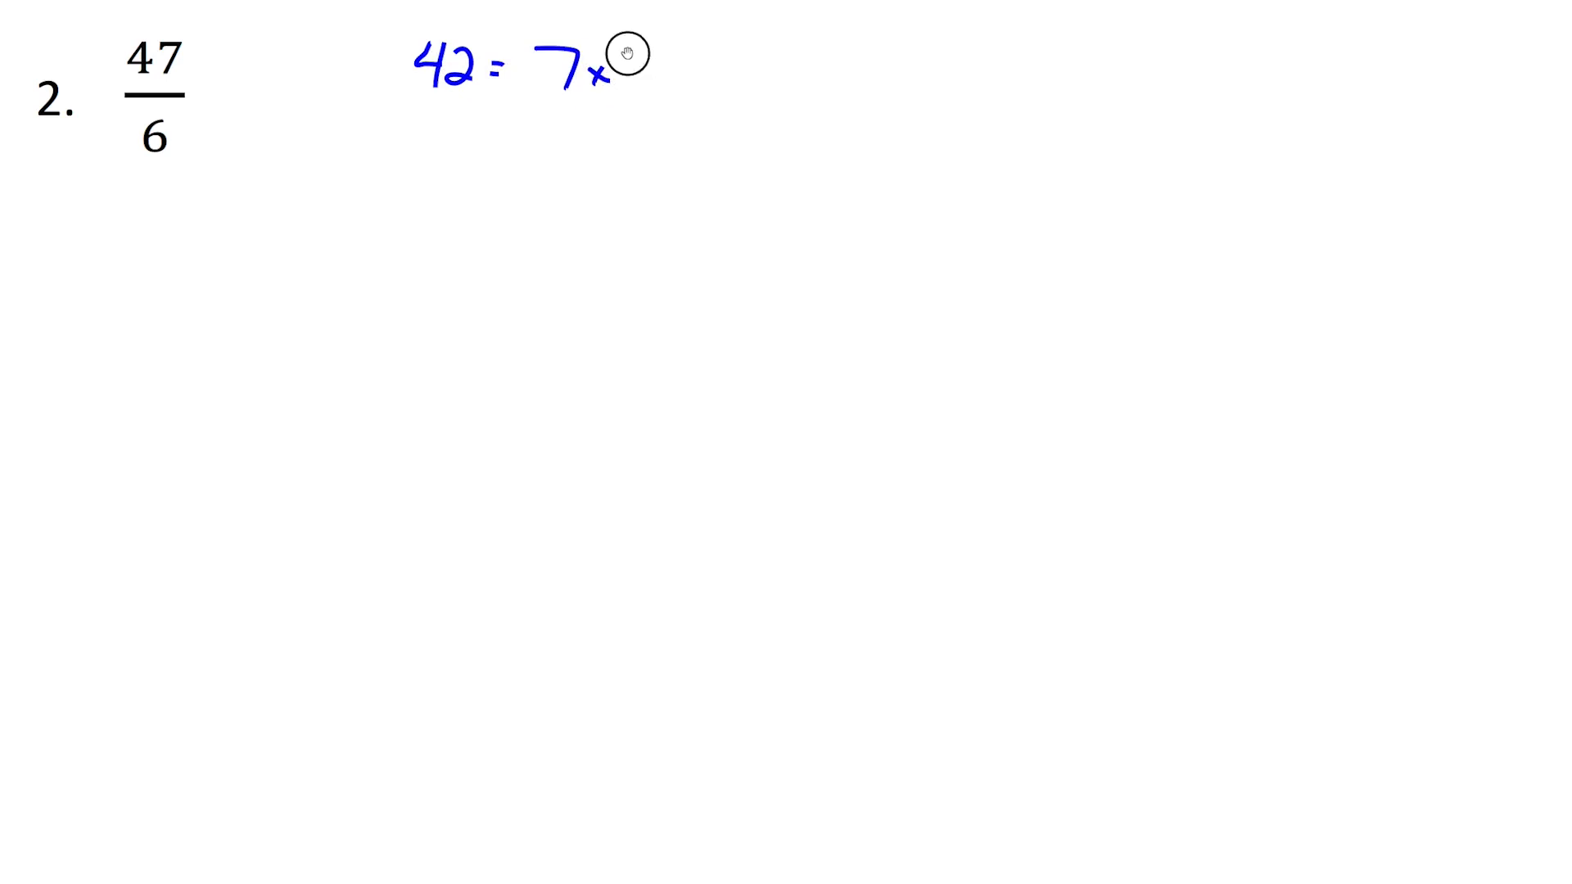
type("6")
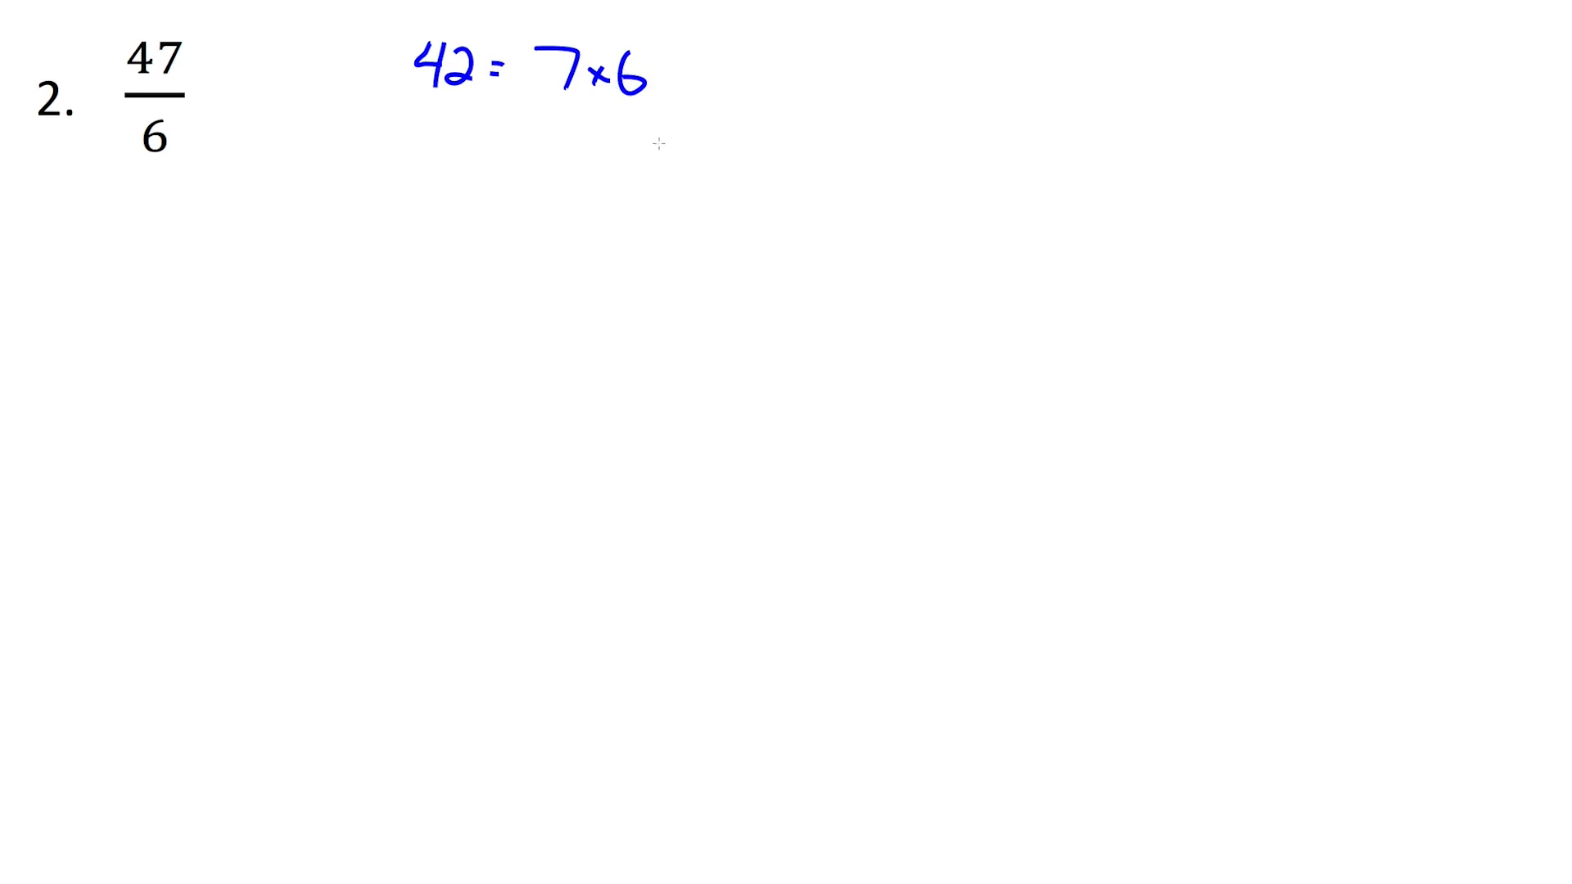
mouse_move(445, 161)
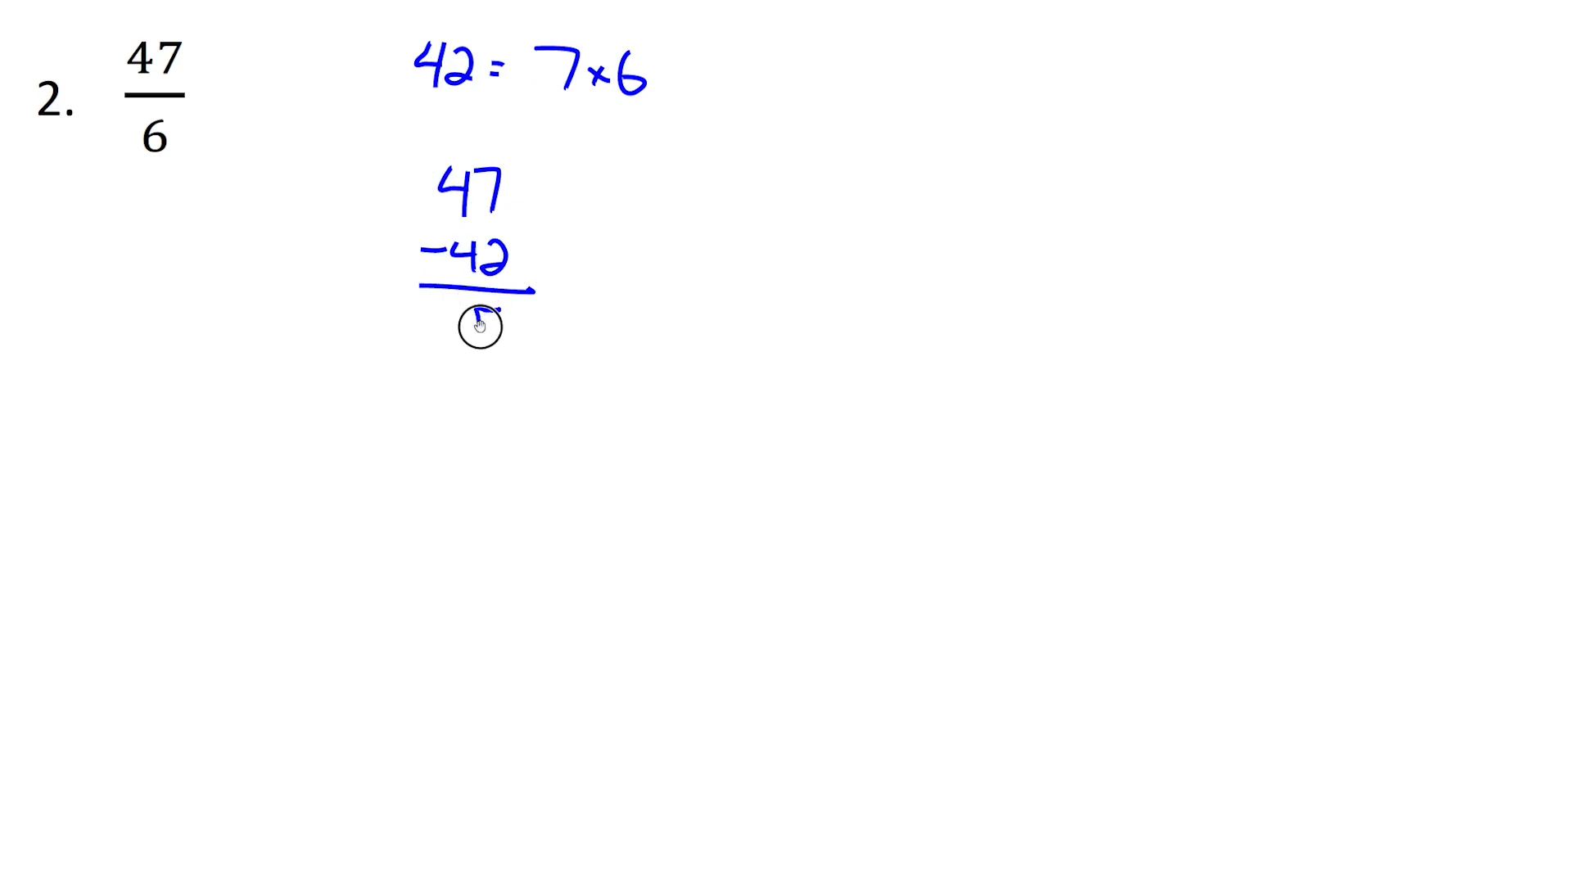
type("5")
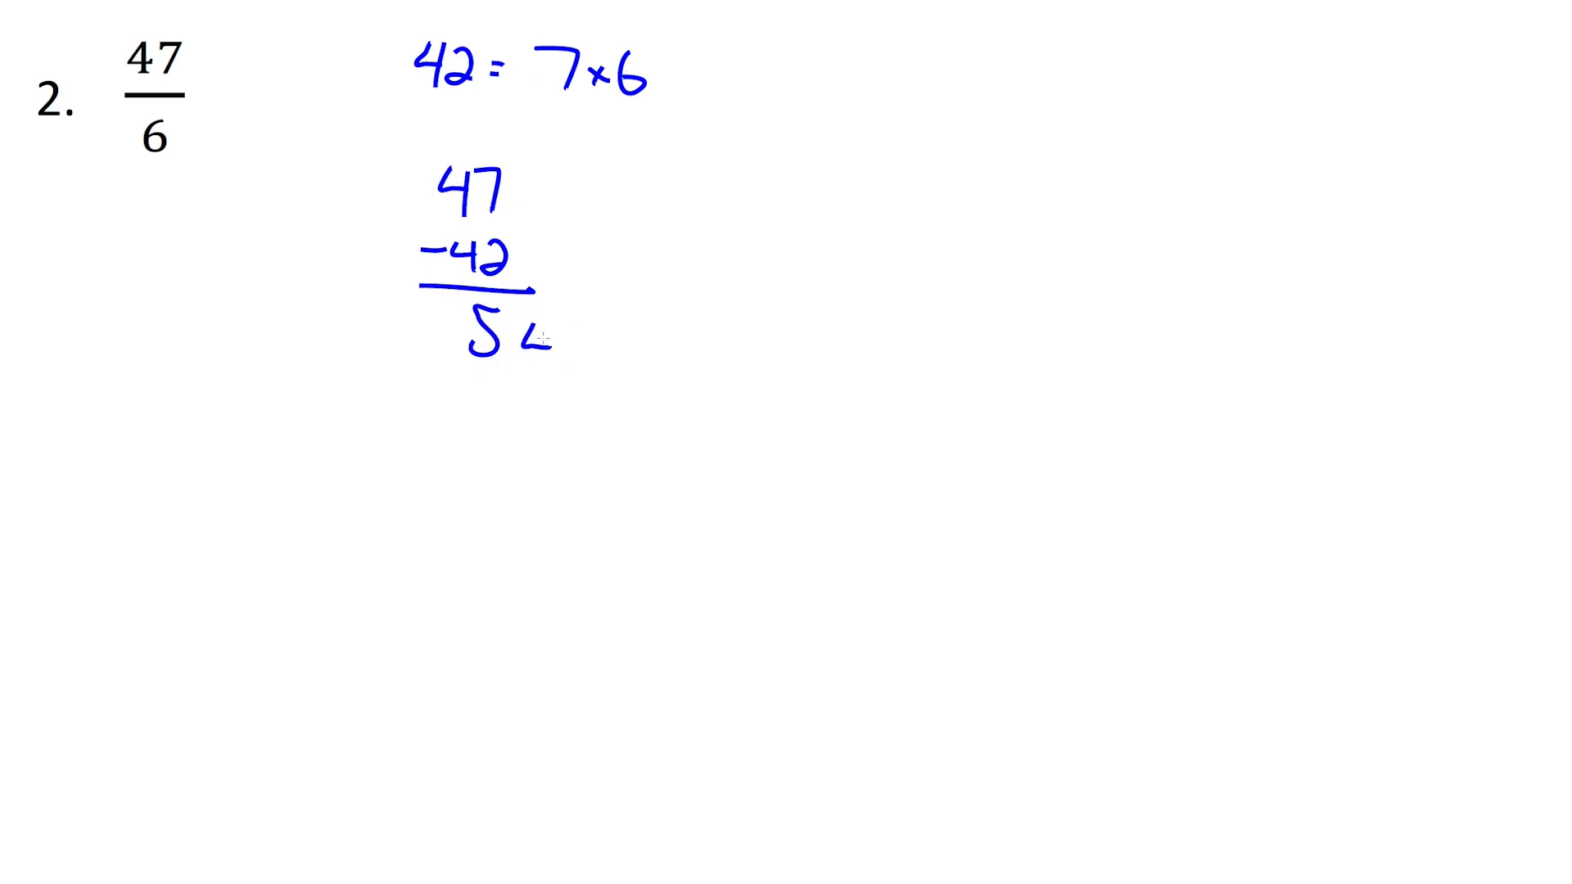
left_click_drag(591, 301, 525, 335)
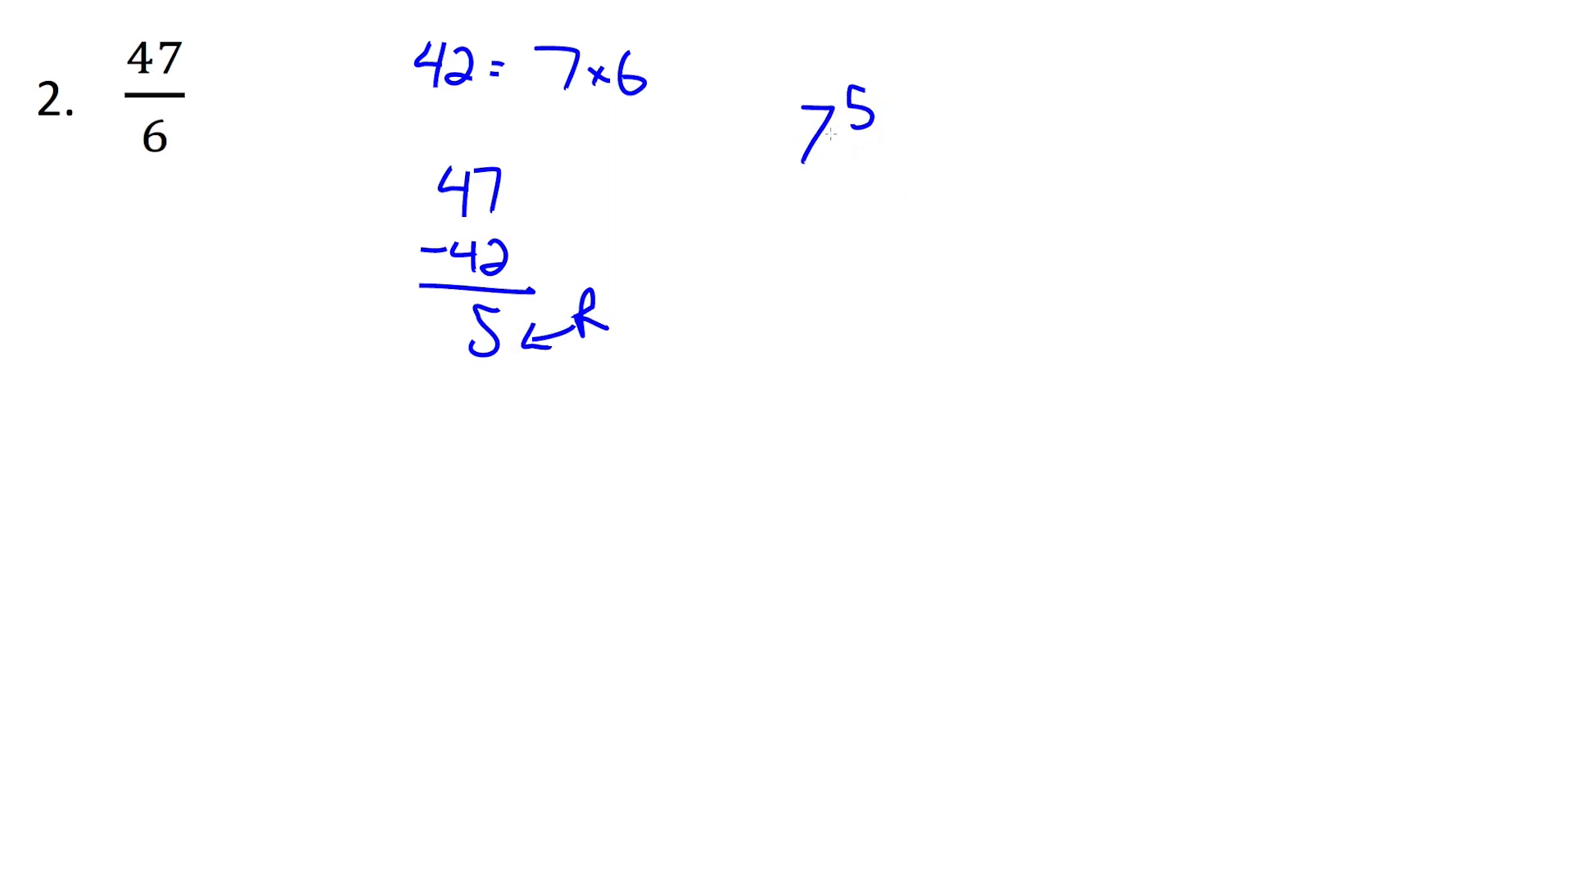
Write the mixed number 7 5/6 and box it as the answer
left_click_drag(852, 136, 893, 180)
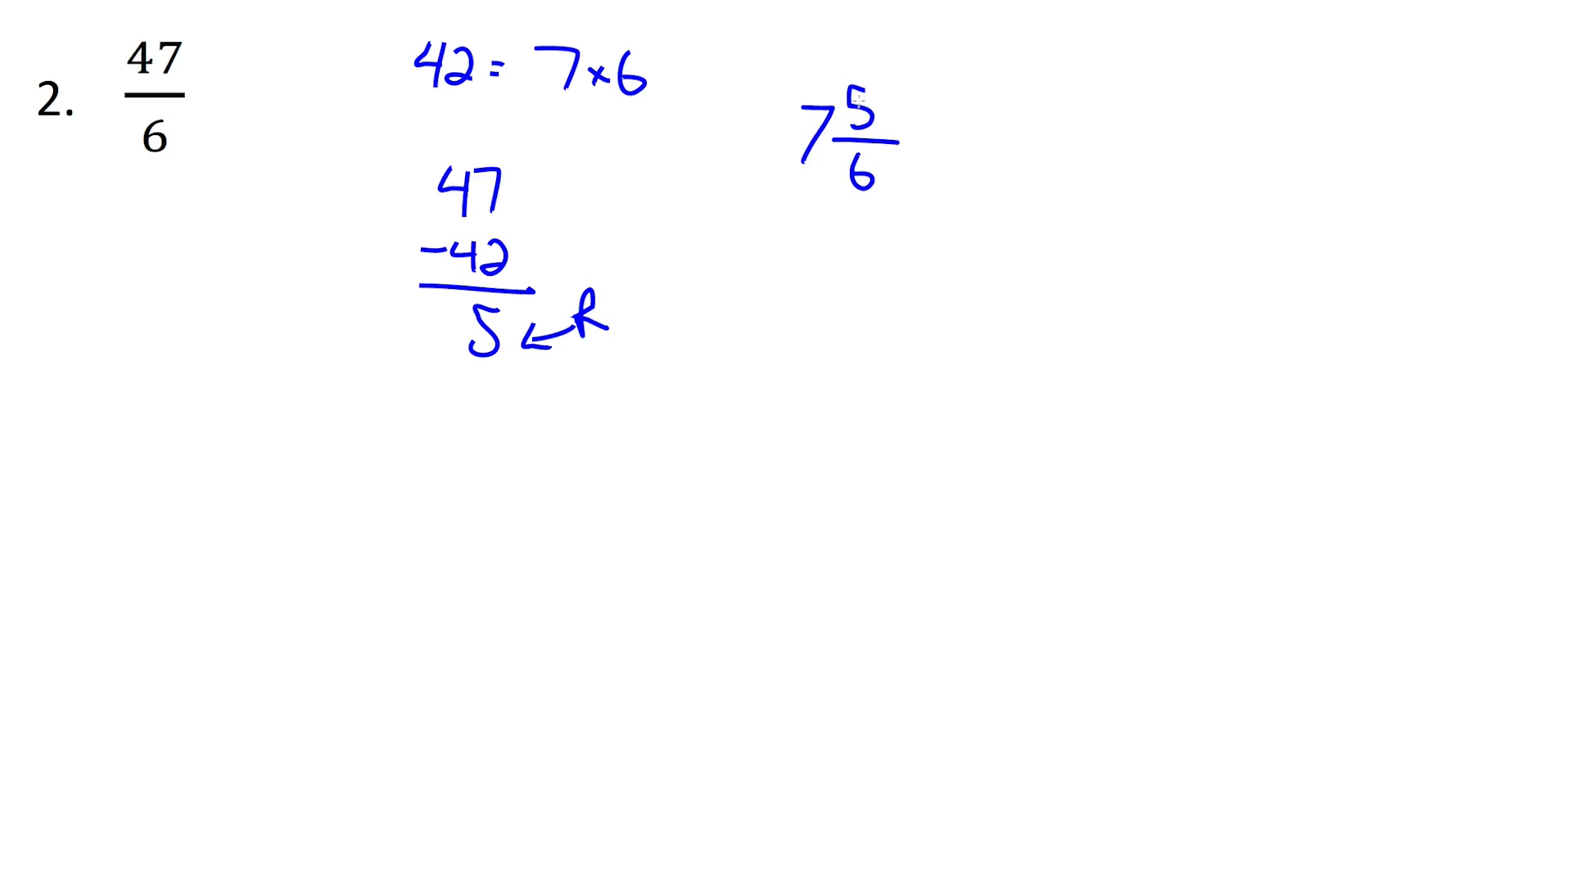
left_click_drag(771, 76, 917, 200)
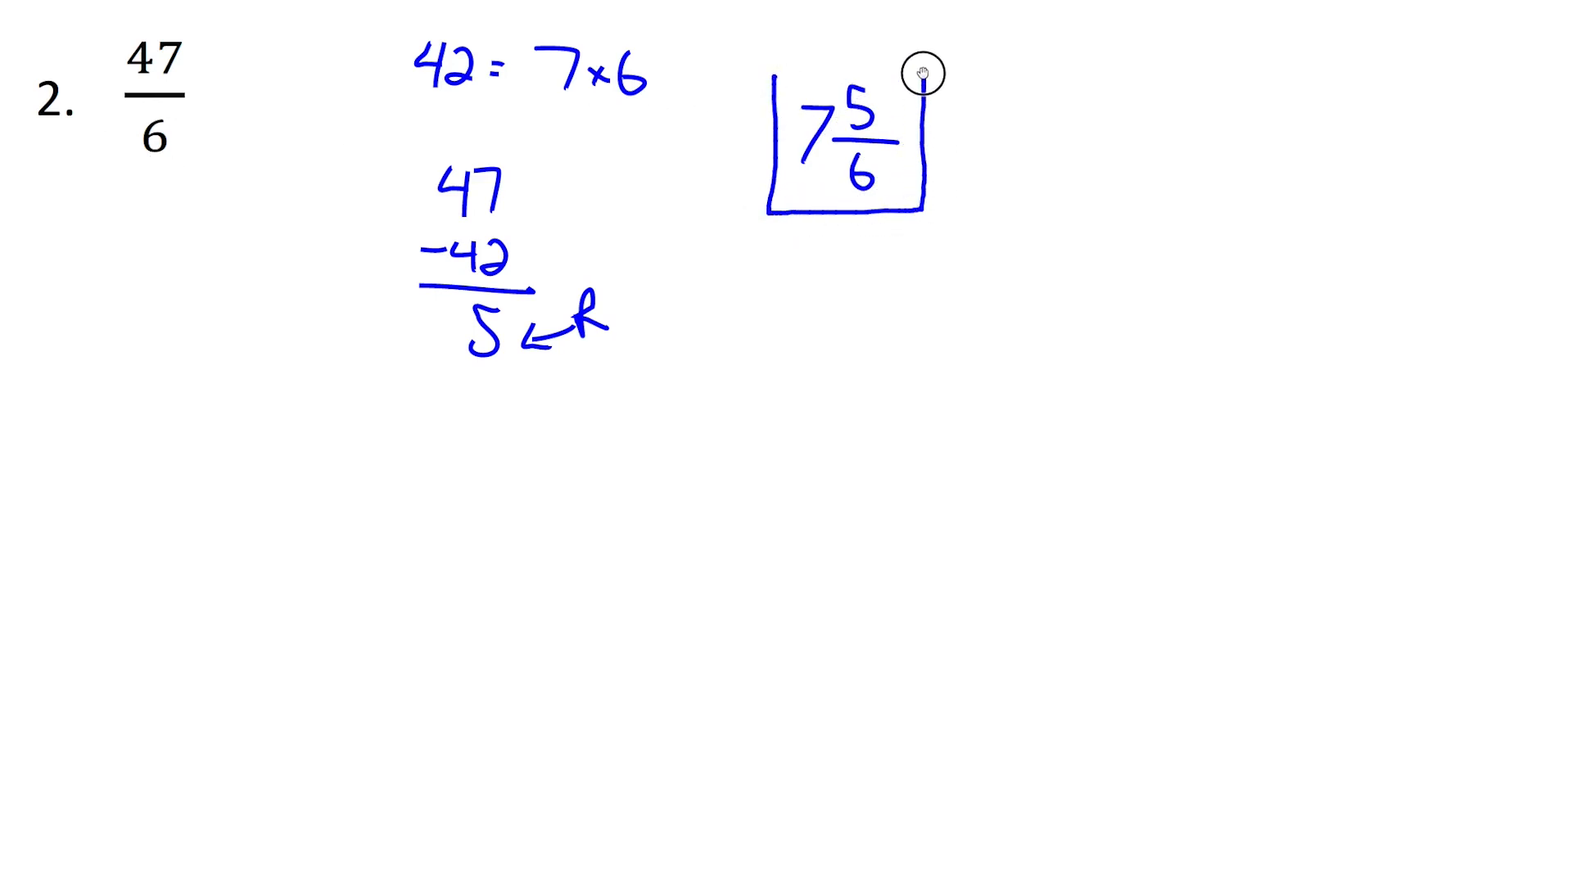